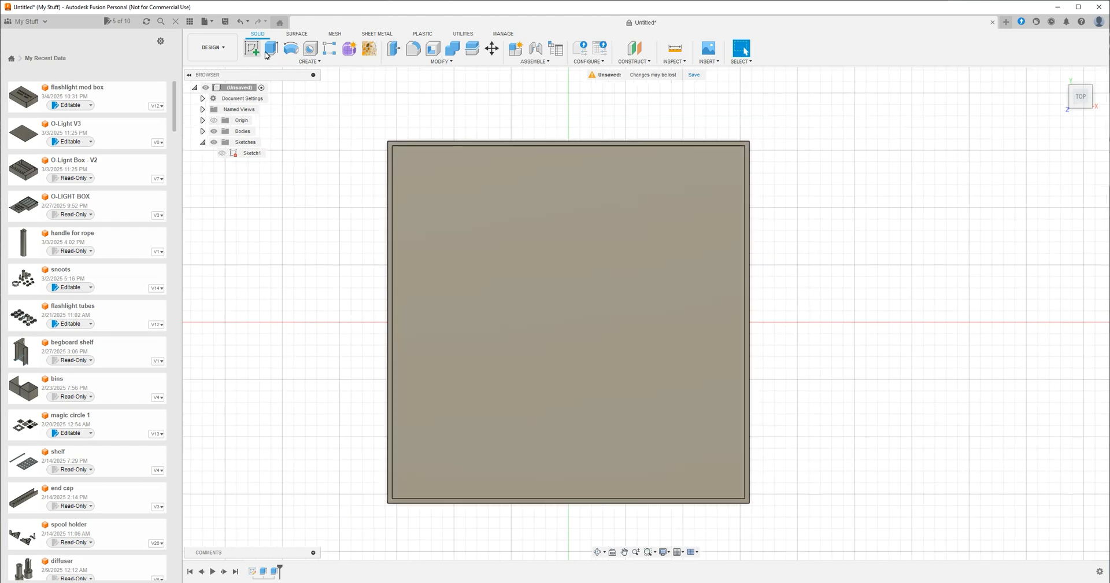
# Draw a 2-point rectangle along the box's outer edges and finish the sketch.
pyautogui.moveTo(567, 318); pyautogui.dragTo(934, 300)
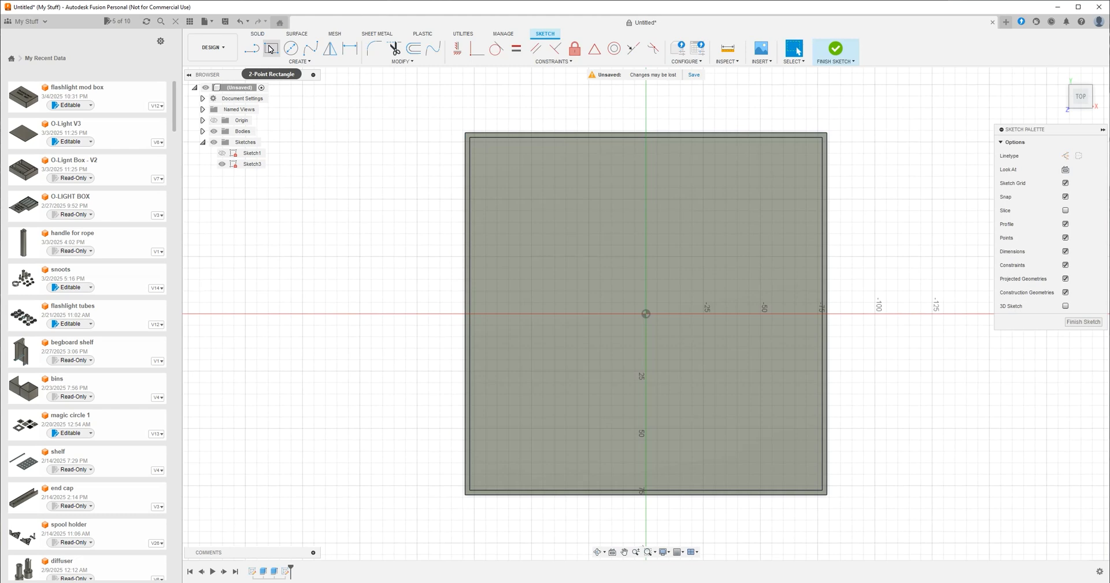
pyautogui.moveTo(270, 48)
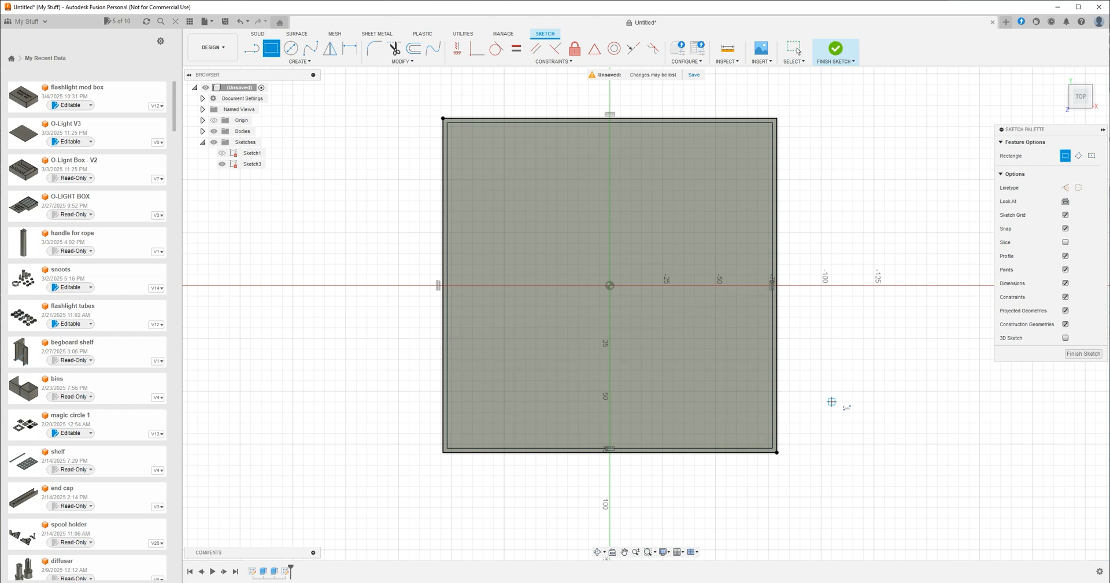
pyautogui.click(835, 48)
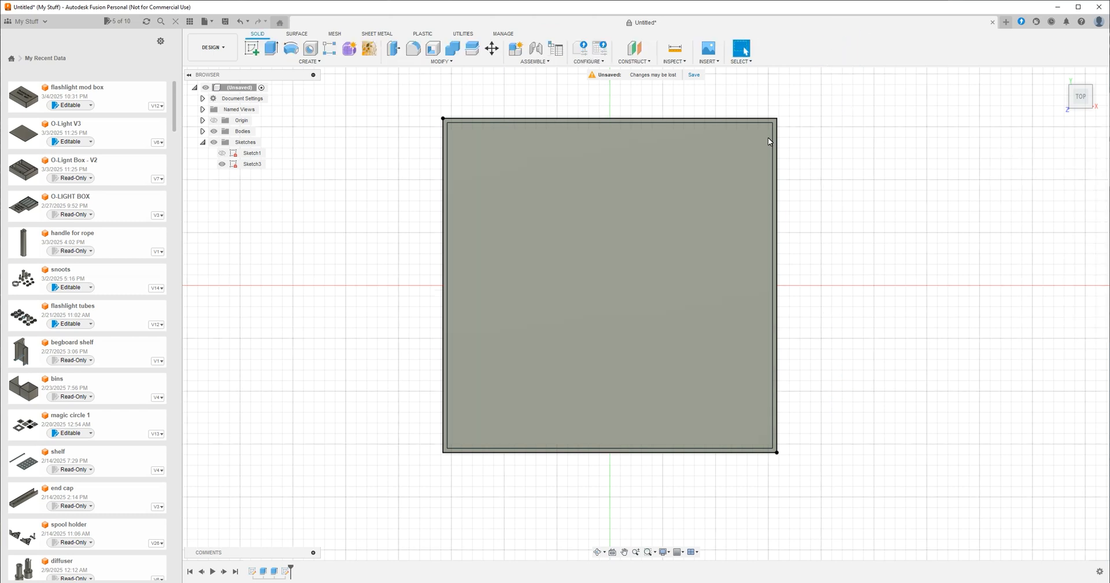
# Extrude the rectangle profiles 2 mm as a new body to form the lid plate.
pyautogui.click(252, 164)
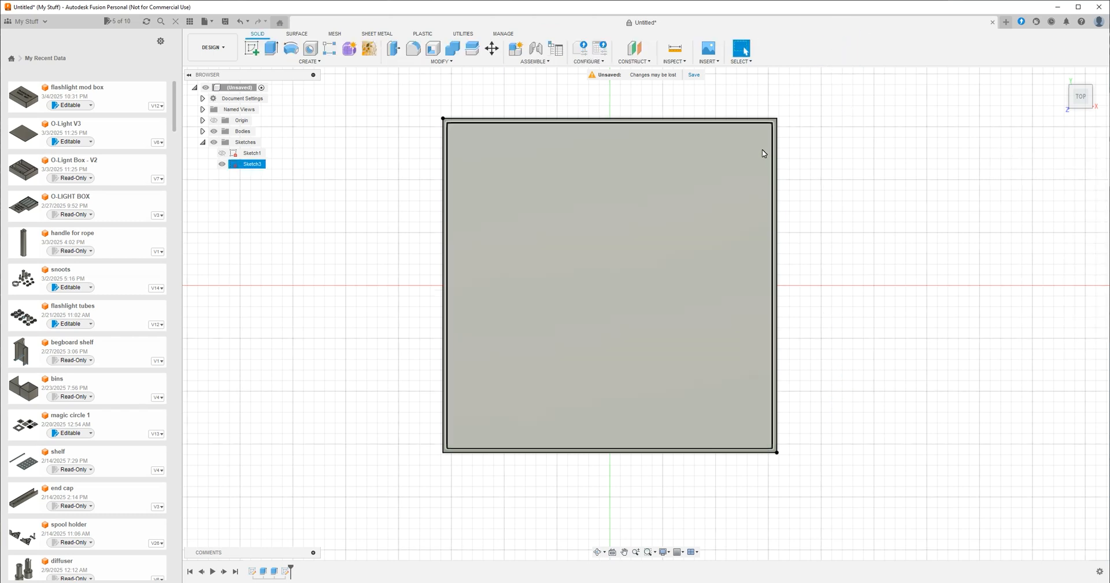
pyautogui.click(271, 47)
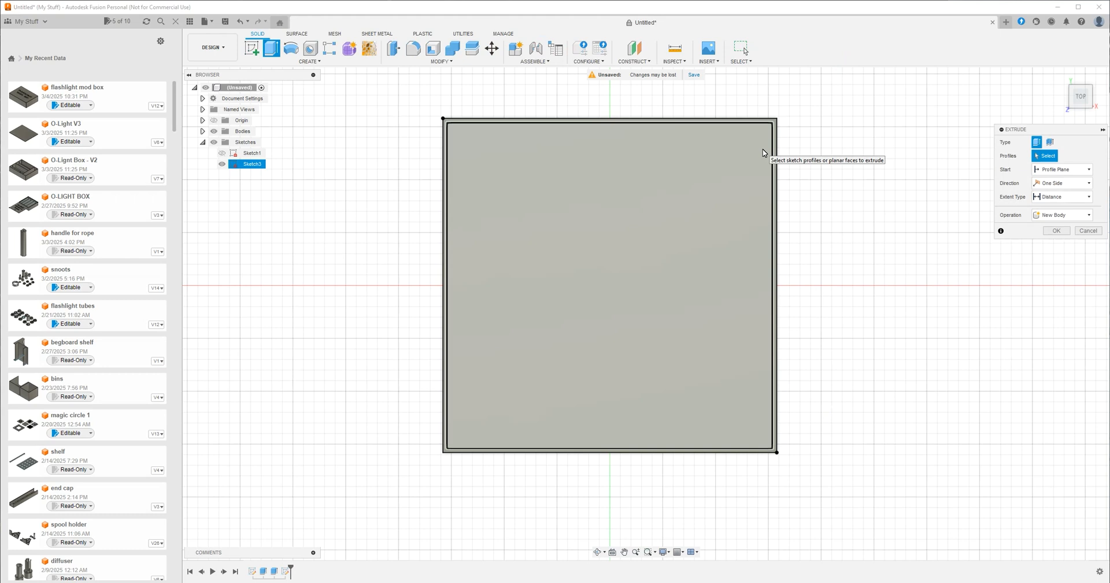
pyautogui.click(609, 283)
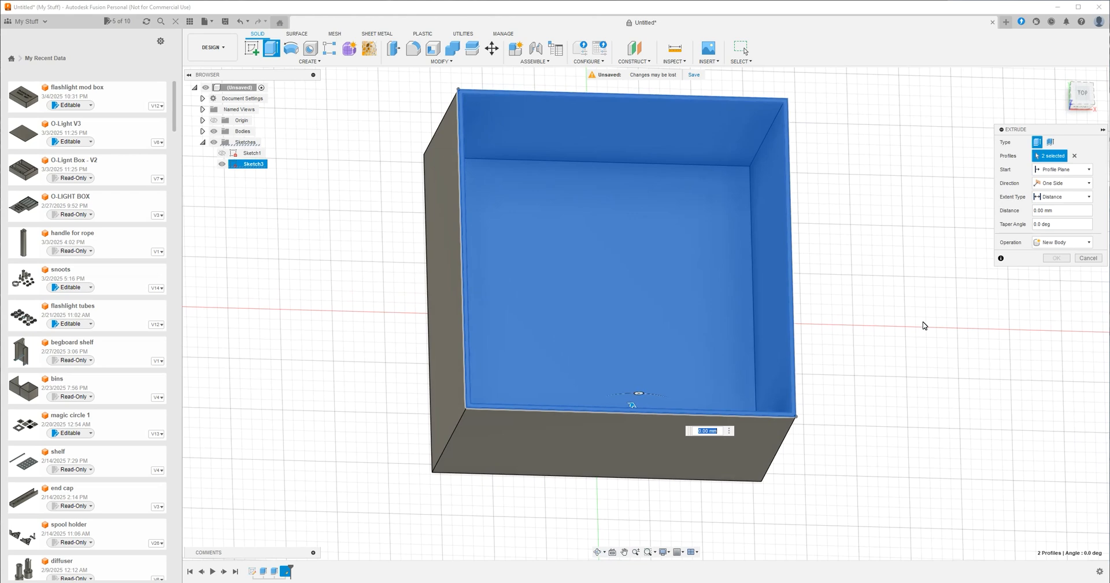
pyautogui.moveTo(968, 328)
pyautogui.write('2')
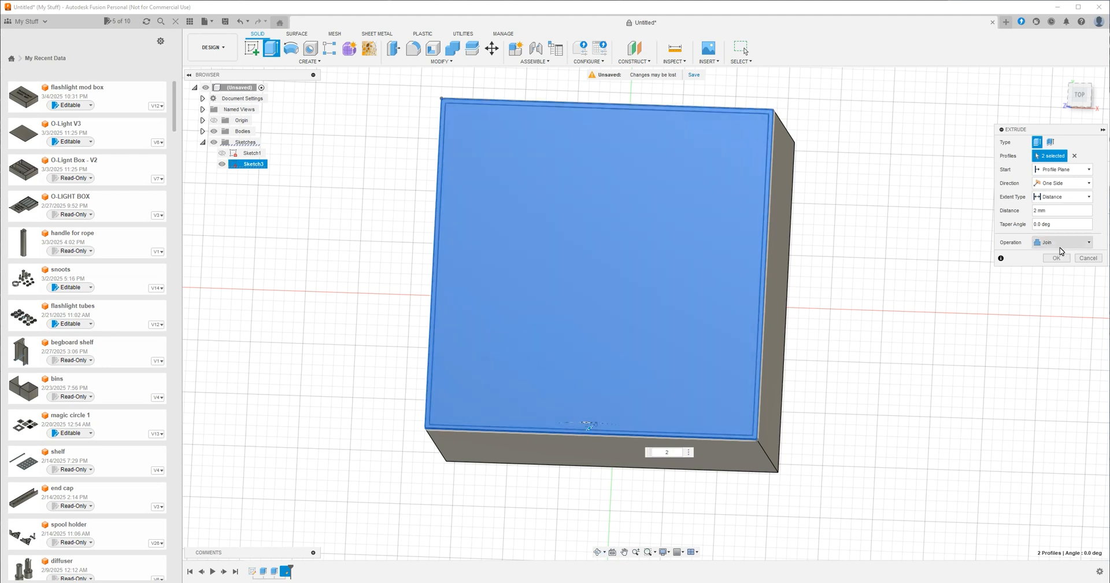
pyautogui.click(1061, 242)
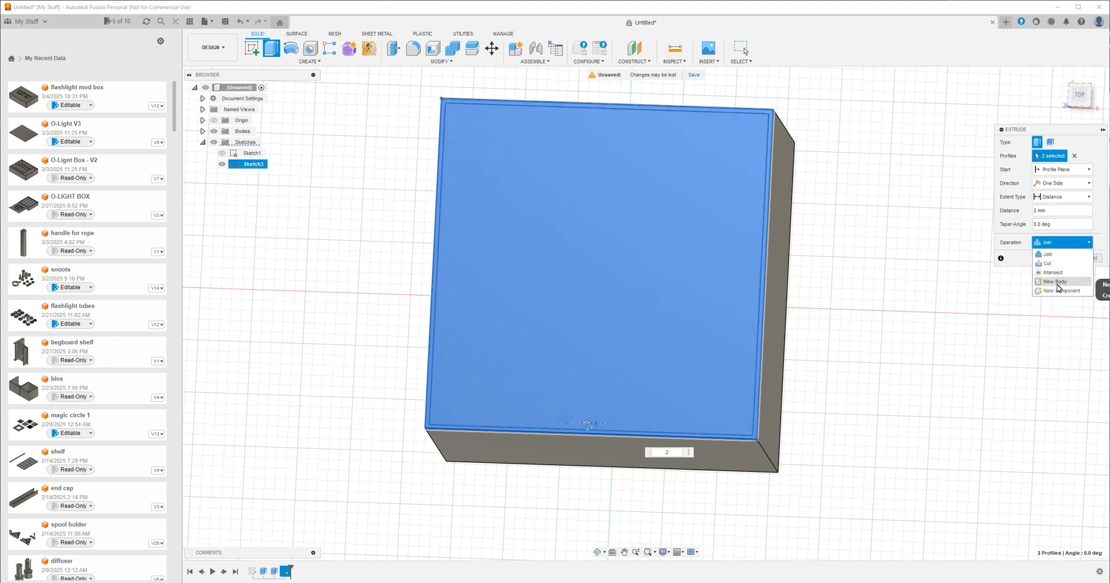
pyautogui.click(1054, 281)
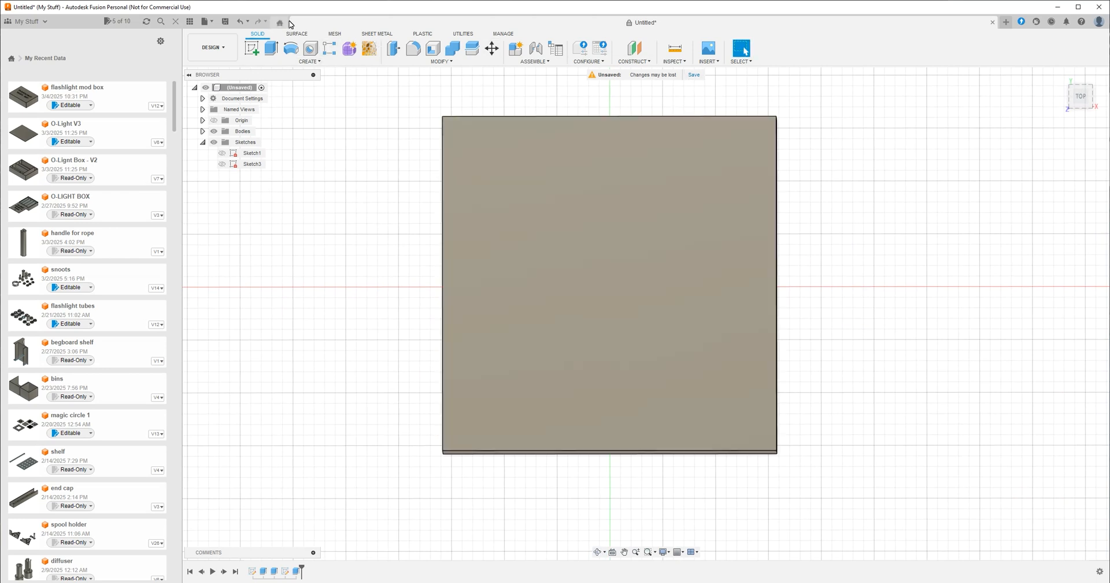
# On a new lid-face sketch, offset the lid outline inward by -2 mm.
pyautogui.click(252, 47)
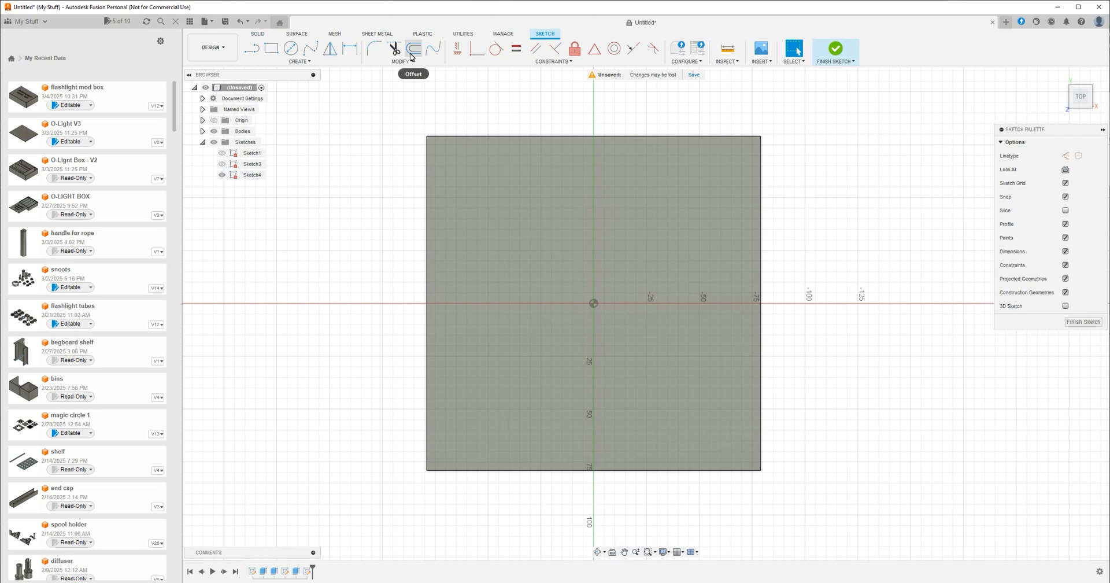
pyautogui.click(413, 48)
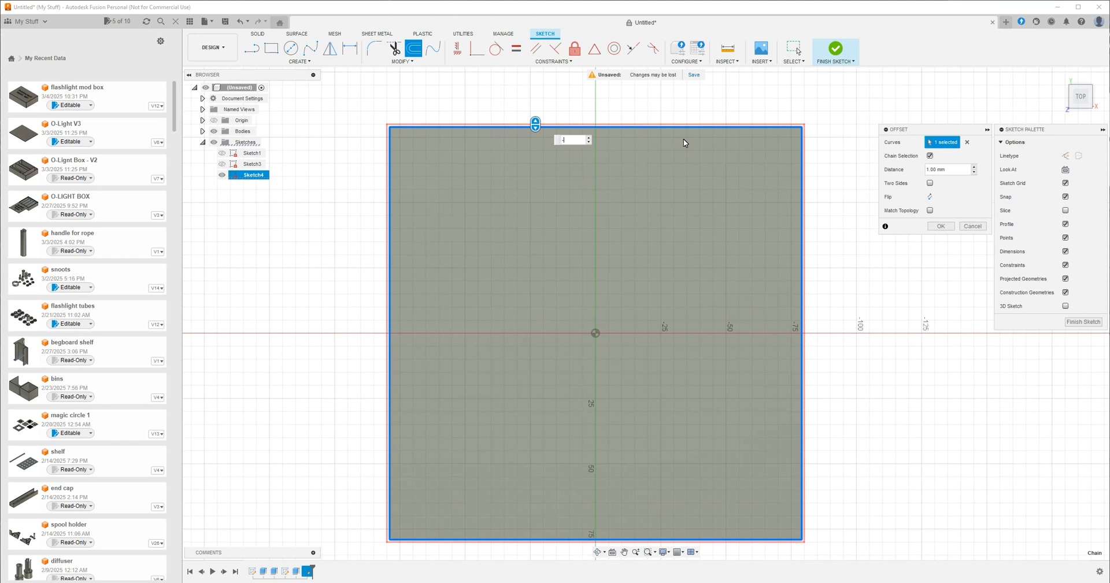
pyautogui.write('-2.1')
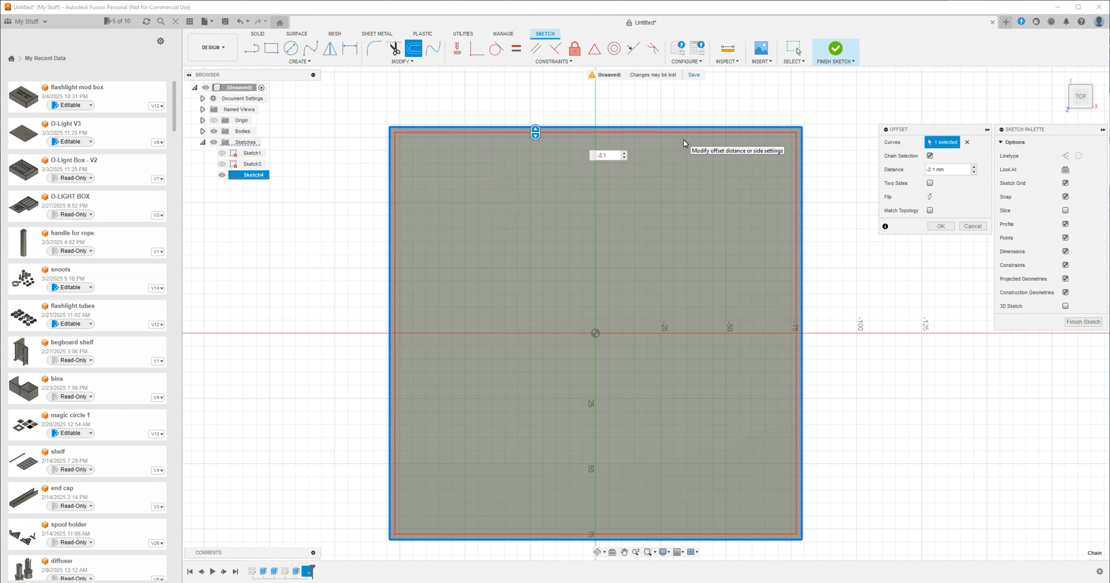
pyautogui.click(939, 226)
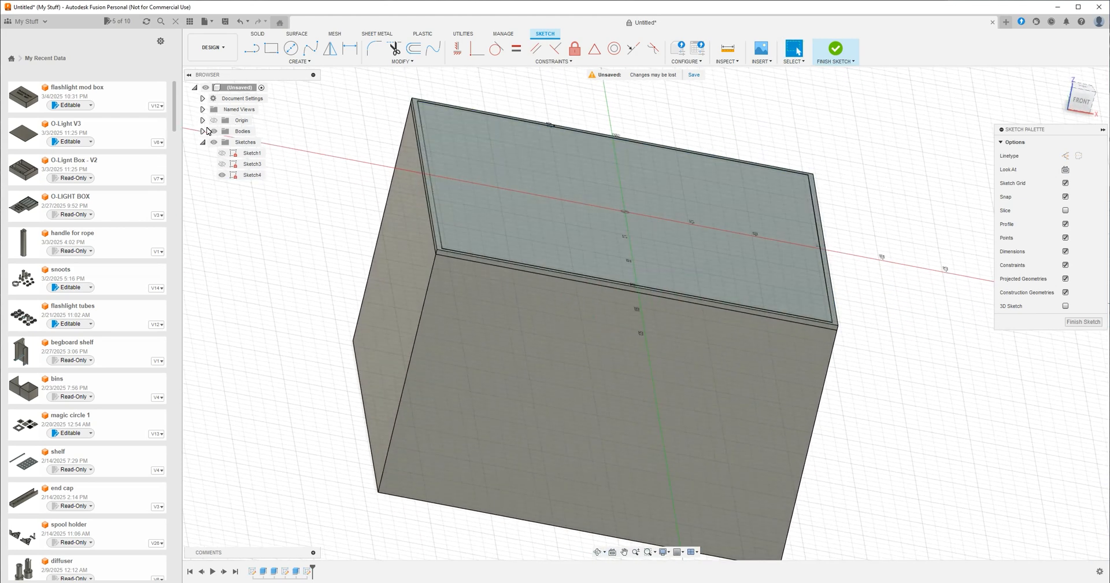
# Hide the first body and rename Body1 to 'box' and Body2 to 'lid'.
pyautogui.click(203, 131)
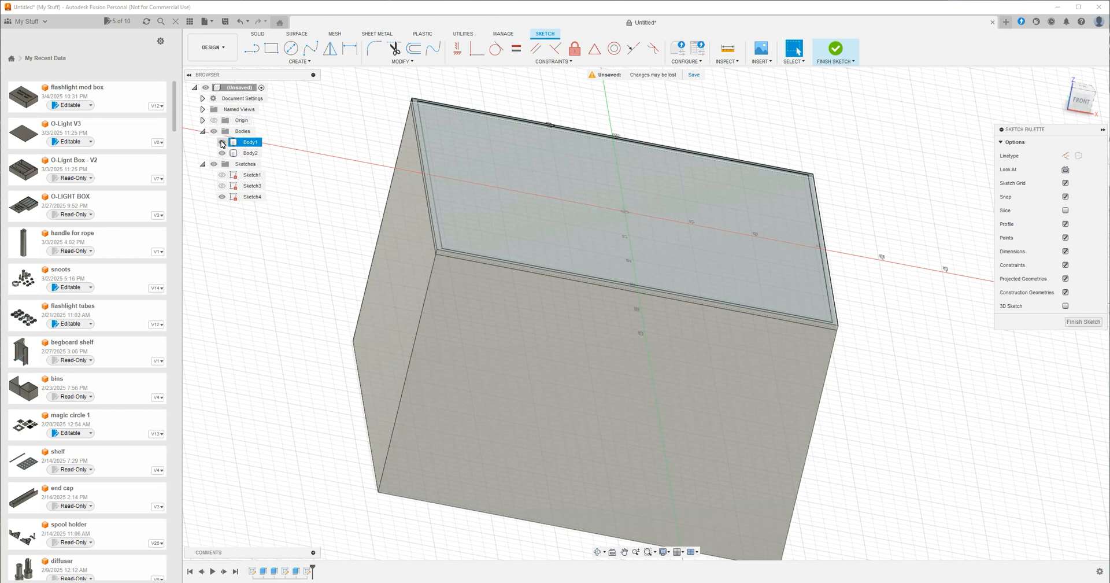
pyautogui.click(222, 142)
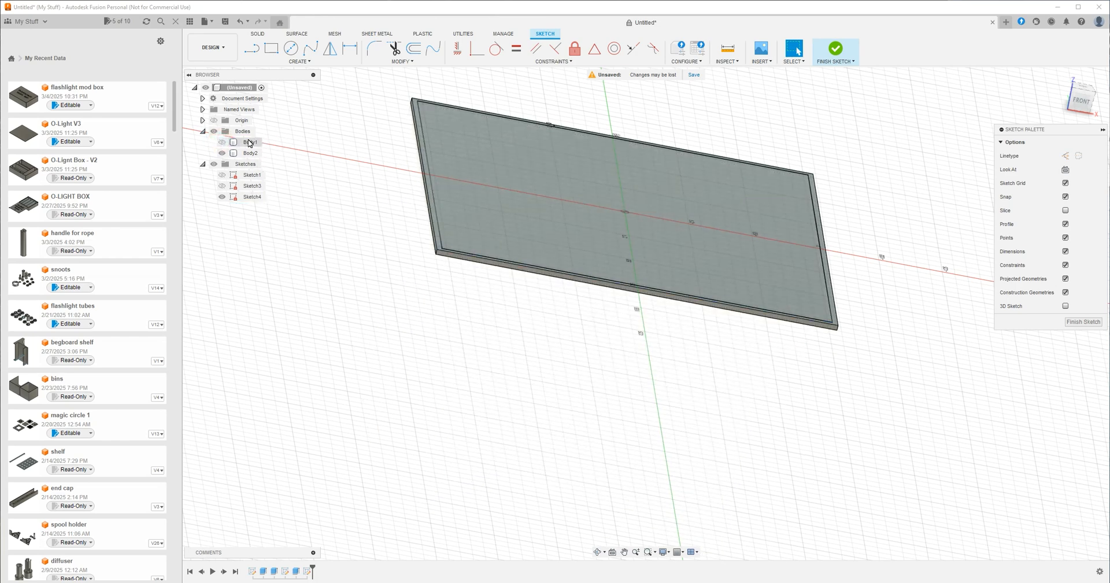
pyautogui.click(250, 142)
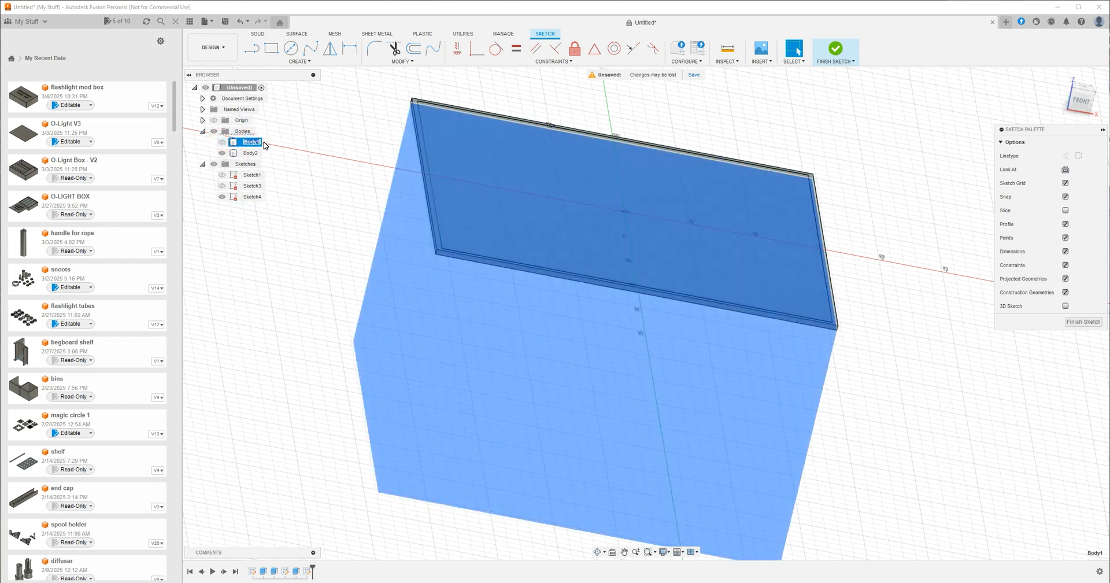
pyautogui.write('box')
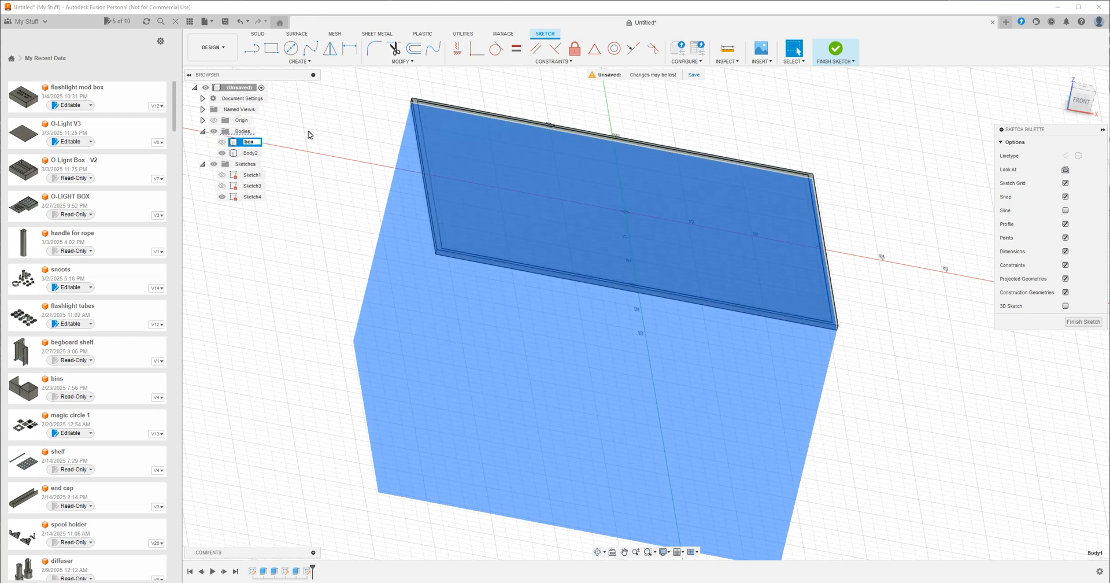
pyautogui.click(222, 153)
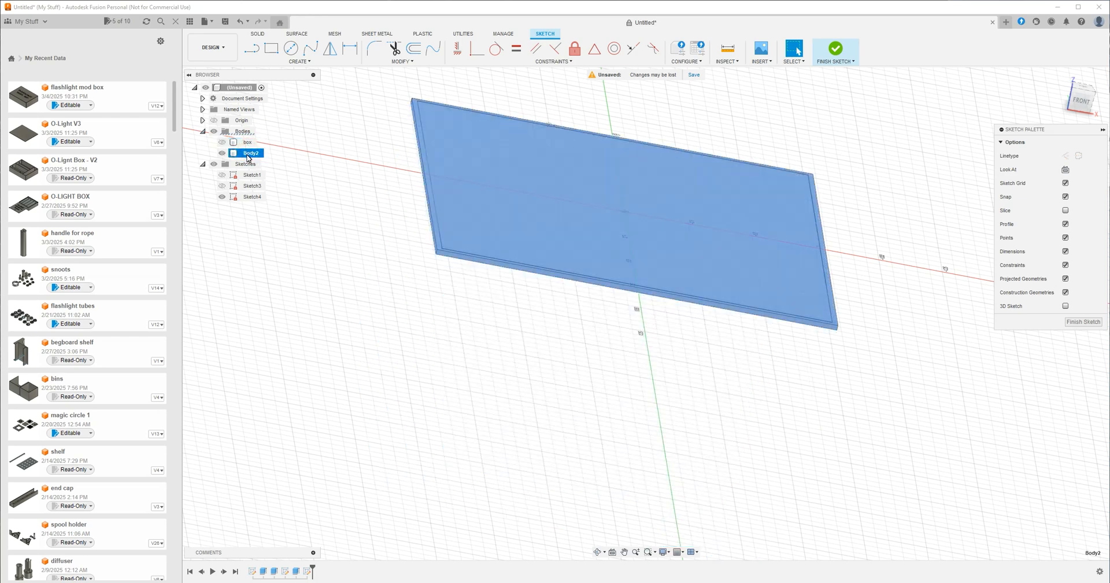
pyautogui.doubleClick(249, 152)
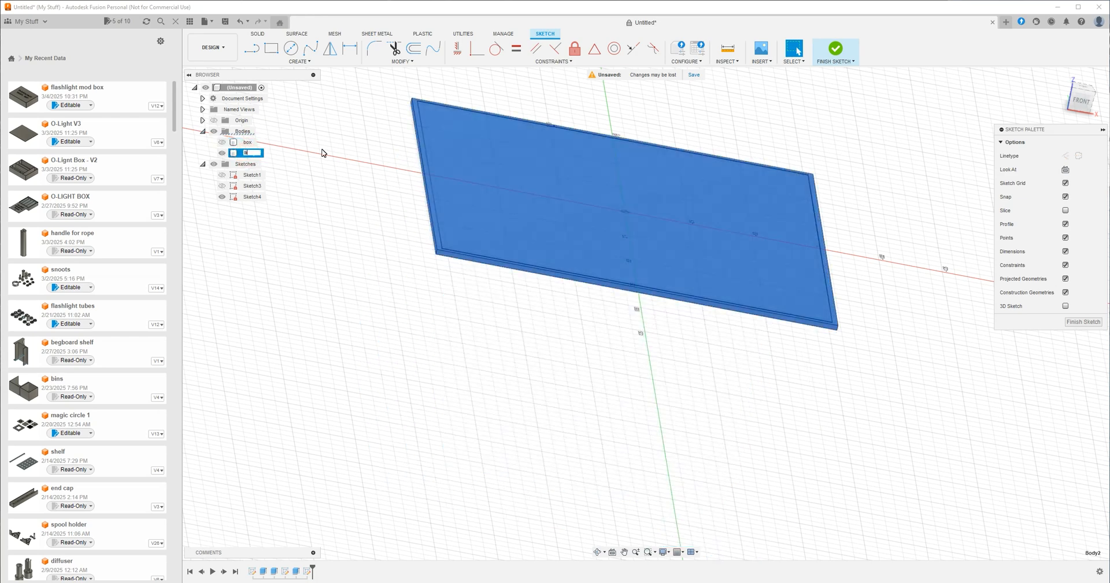
pyautogui.write('lid')
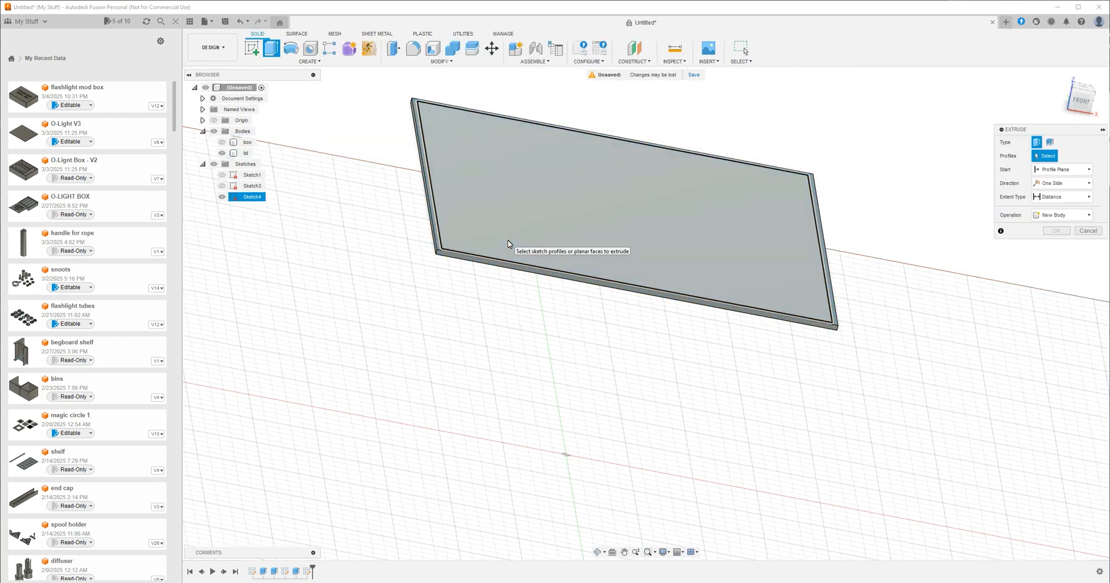
# Extrude the inner offset profile -4 mm with Join to form the lid's lip.
pyautogui.click(623, 212)
pyautogui.write('-4')
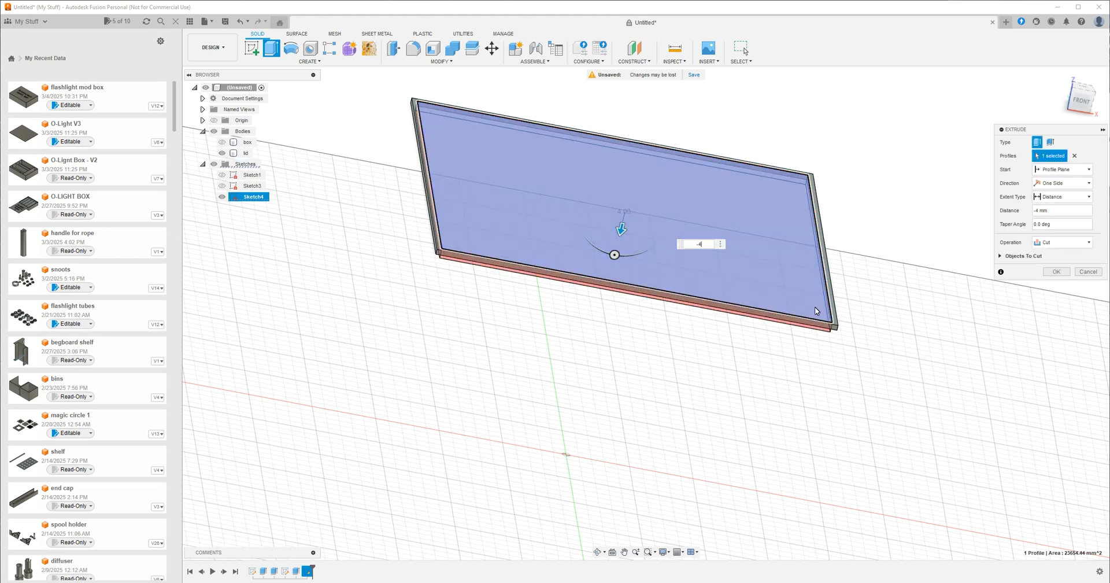
pyautogui.click(1061, 242)
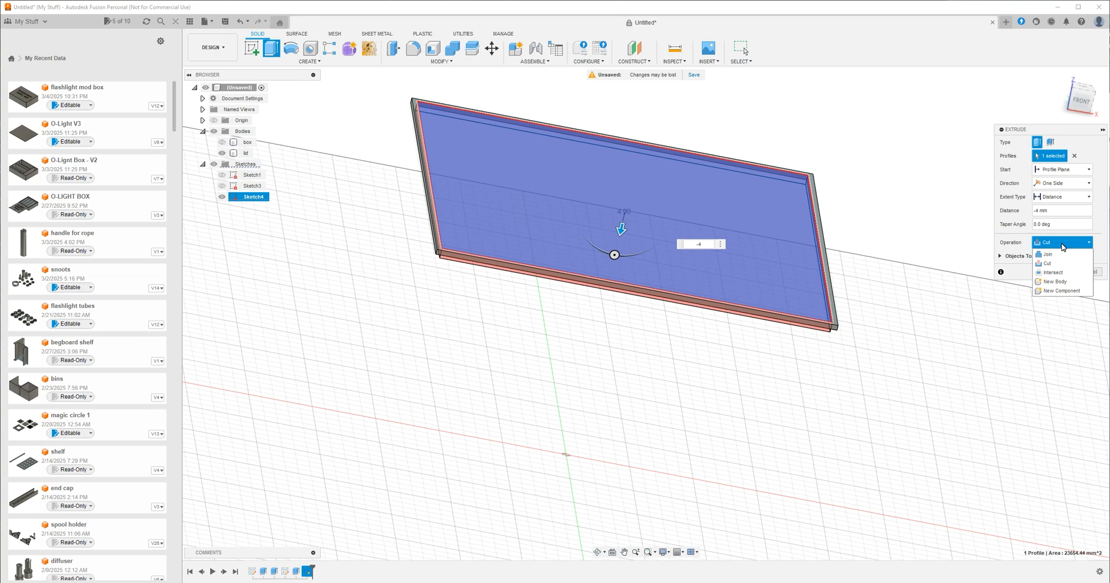
pyautogui.click(1046, 253)
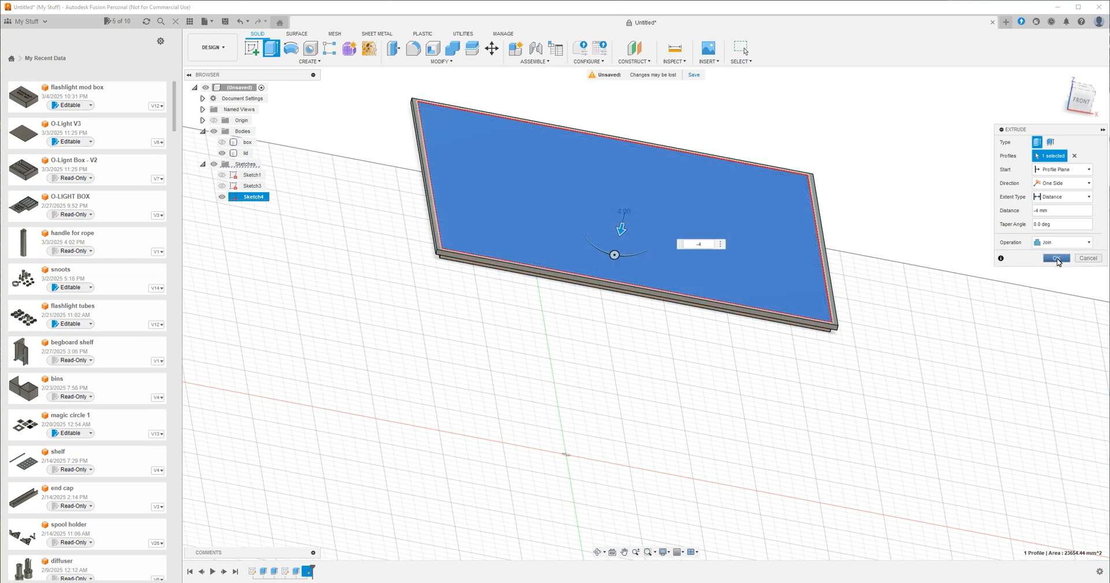
pyautogui.click(1055, 258)
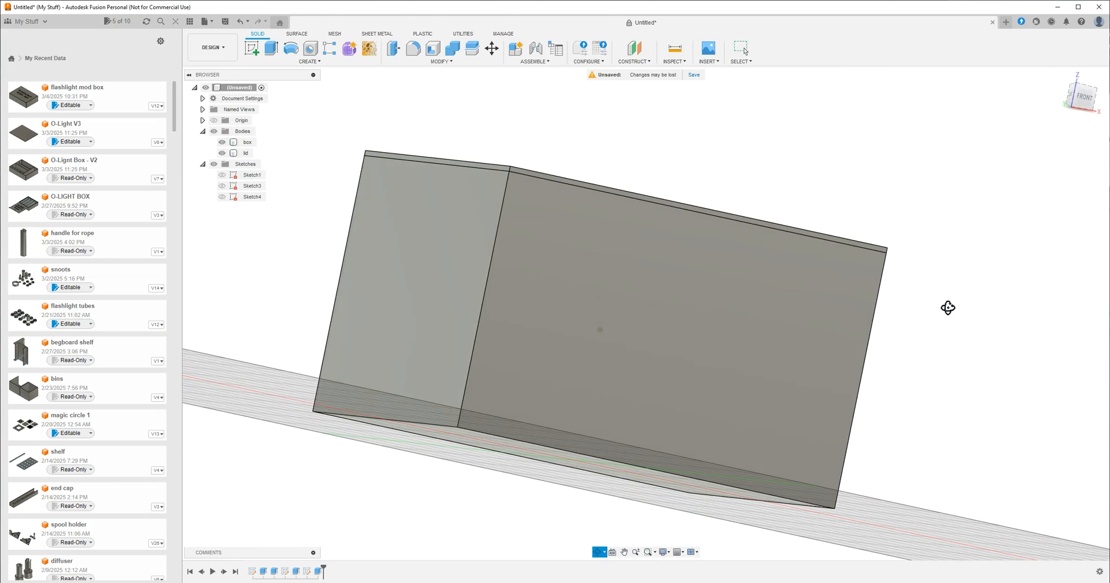
# Orbit the assembly and toggle the lid's visibility to view the box interior.
pyautogui.moveTo(948, 307); pyautogui.dragTo(914, 370)
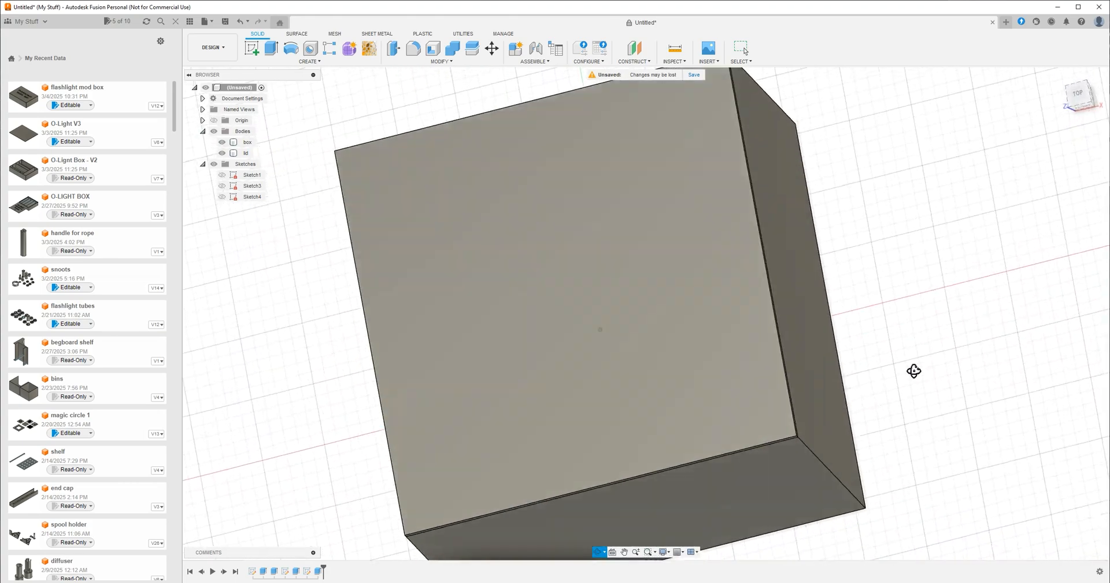
pyautogui.moveTo(913, 370); pyautogui.dragTo(944, 308)
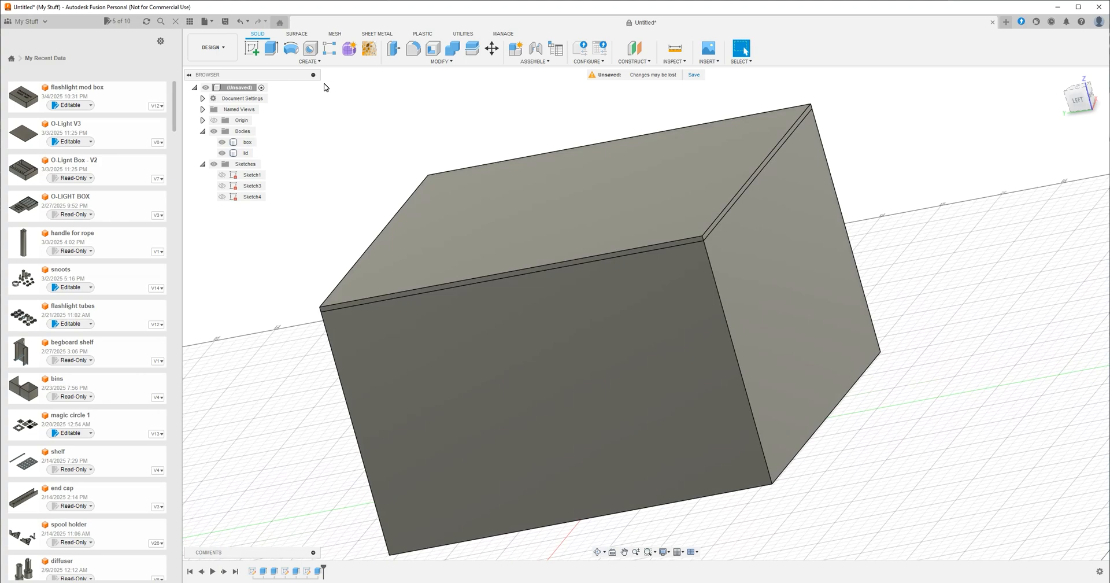
pyautogui.click(247, 142)
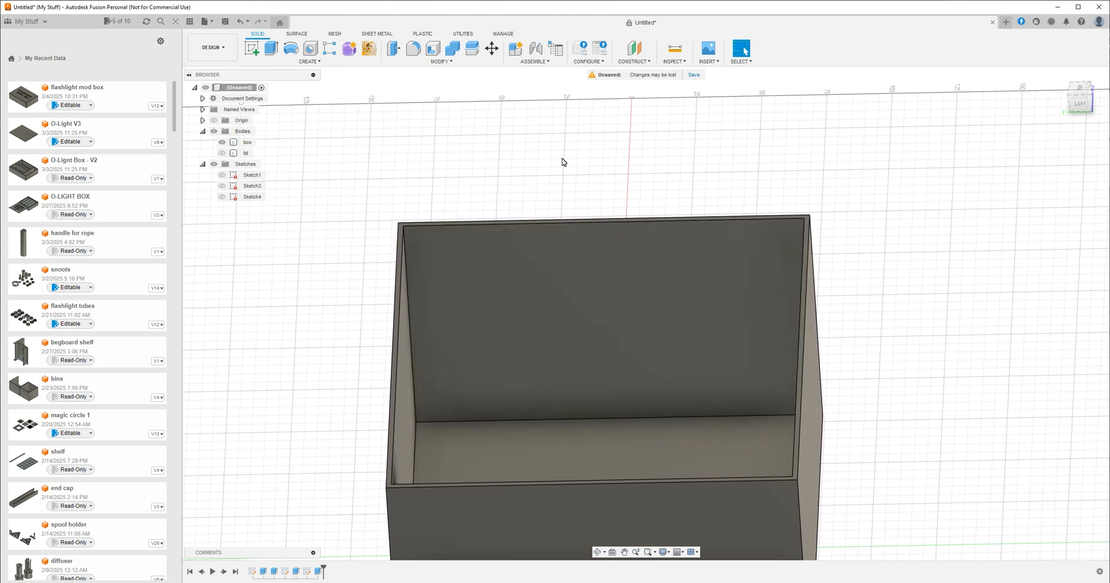
pyautogui.click(246, 143)
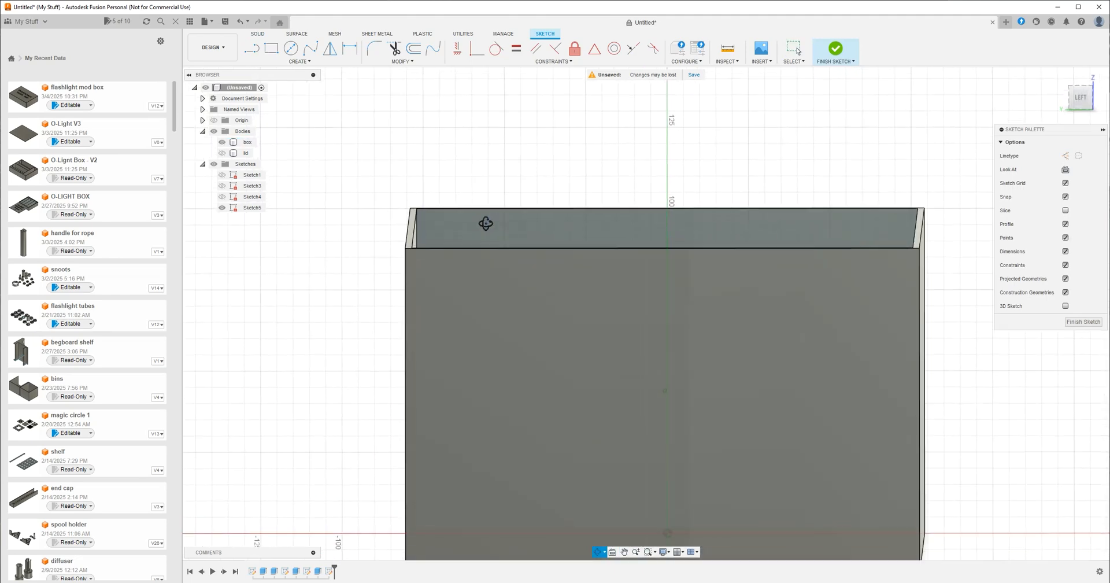
# Draw a reference rectangle from the wall's top corner, 1 mm below the top edge.
pyautogui.click(252, 207)
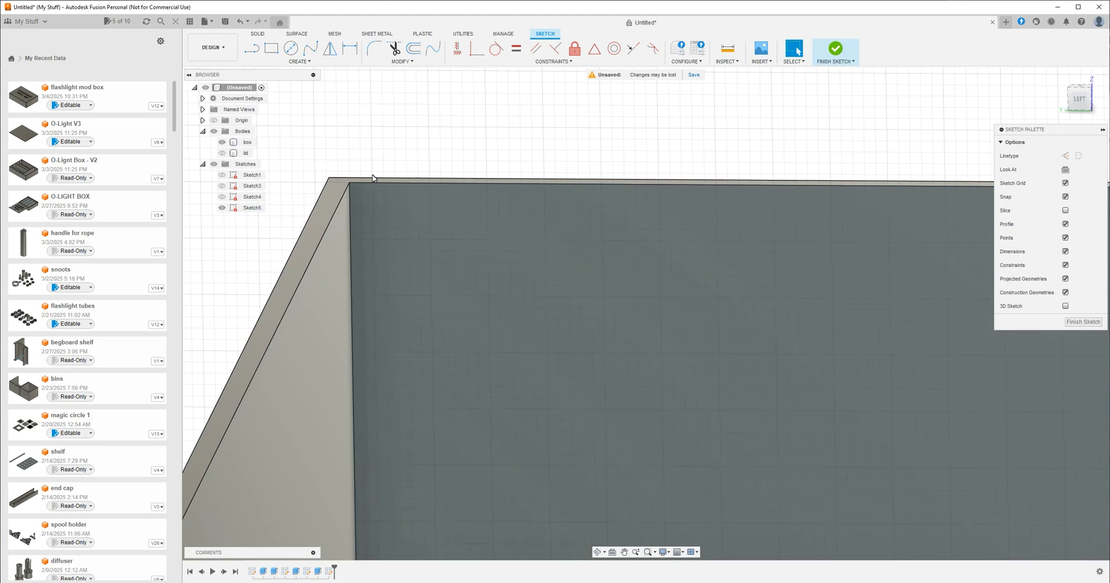
pyautogui.moveTo(393, 178)
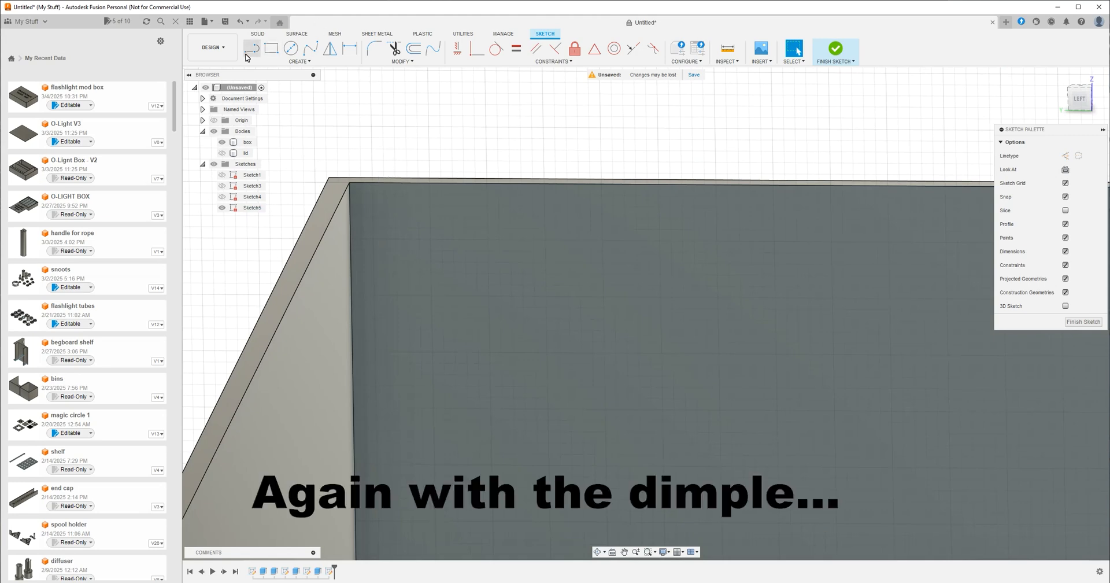
pyautogui.click(252, 48)
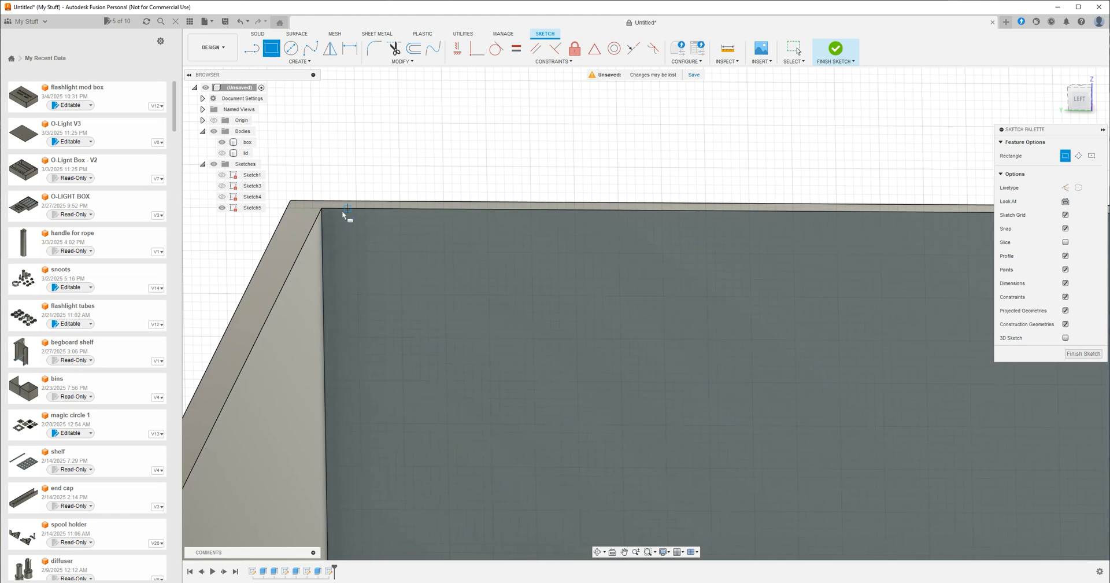
pyautogui.moveTo(321, 212); pyautogui.dragTo(429, 234)
pyautogui.write('10')
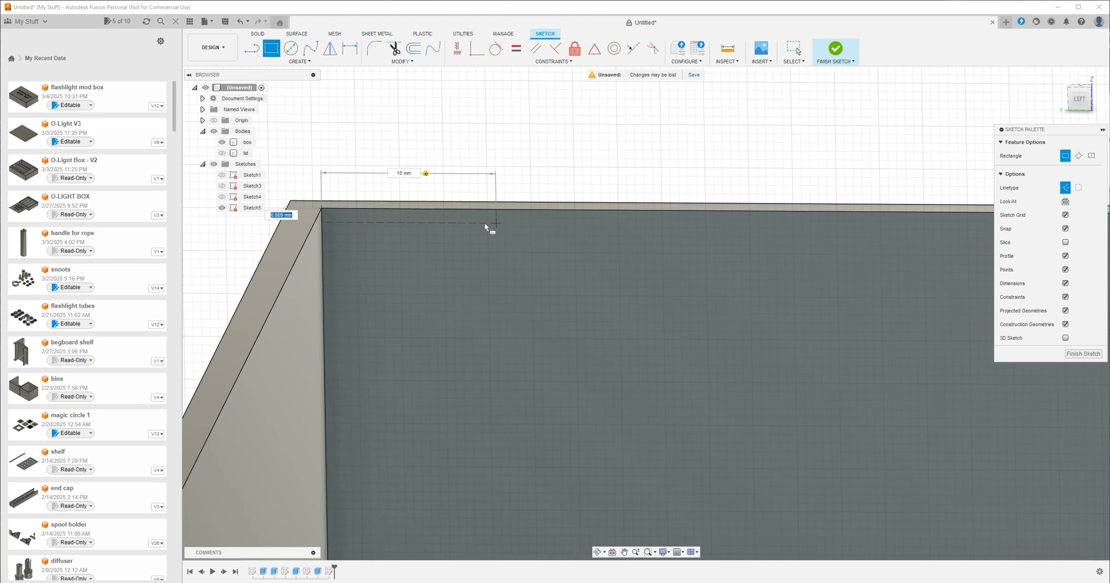
pyautogui.write('1')
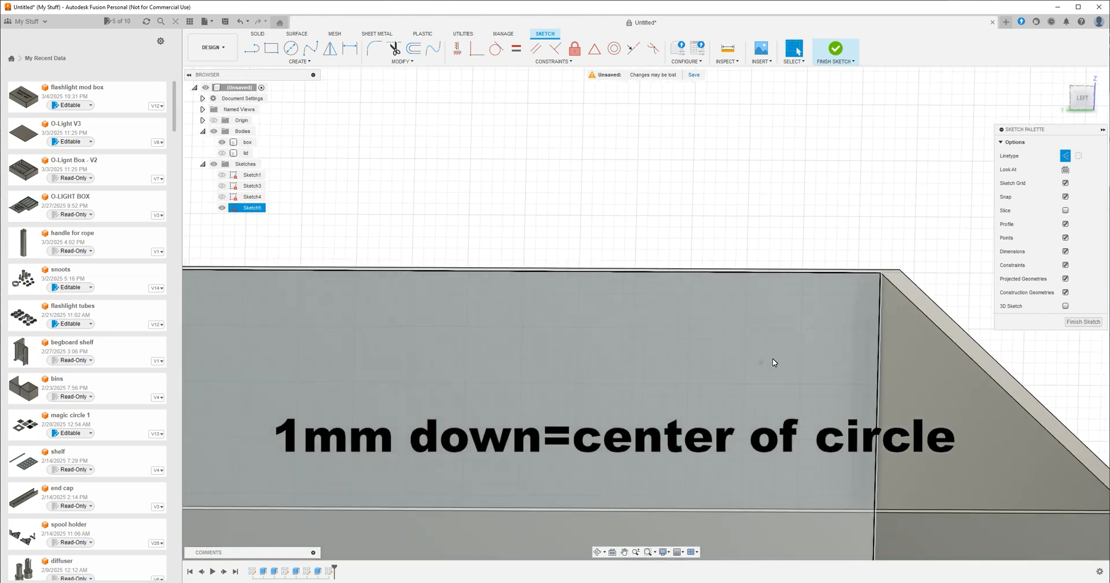
pyautogui.click(270, 48)
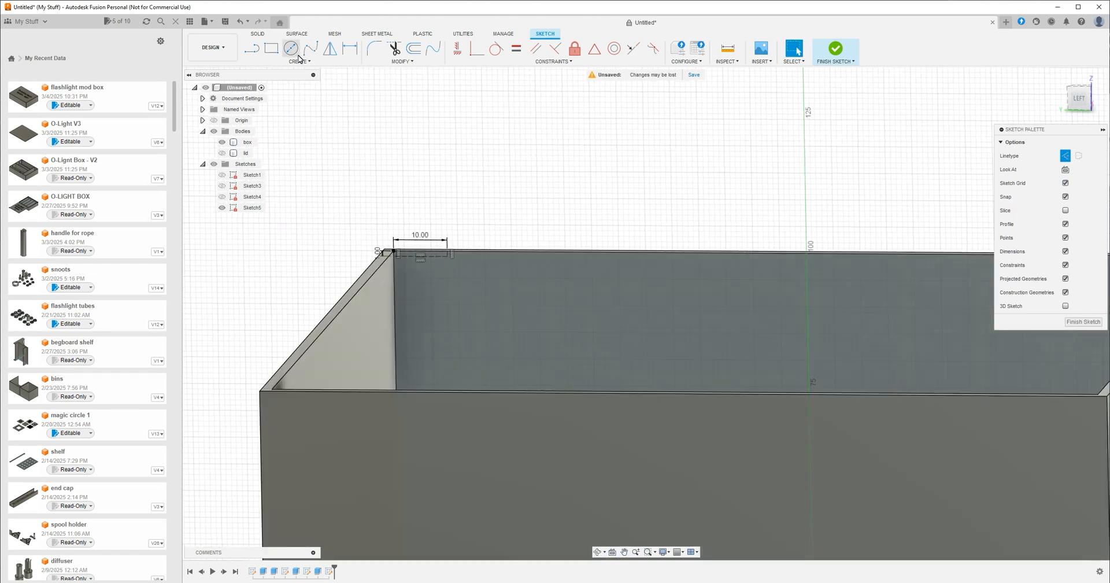
pyautogui.click(290, 48)
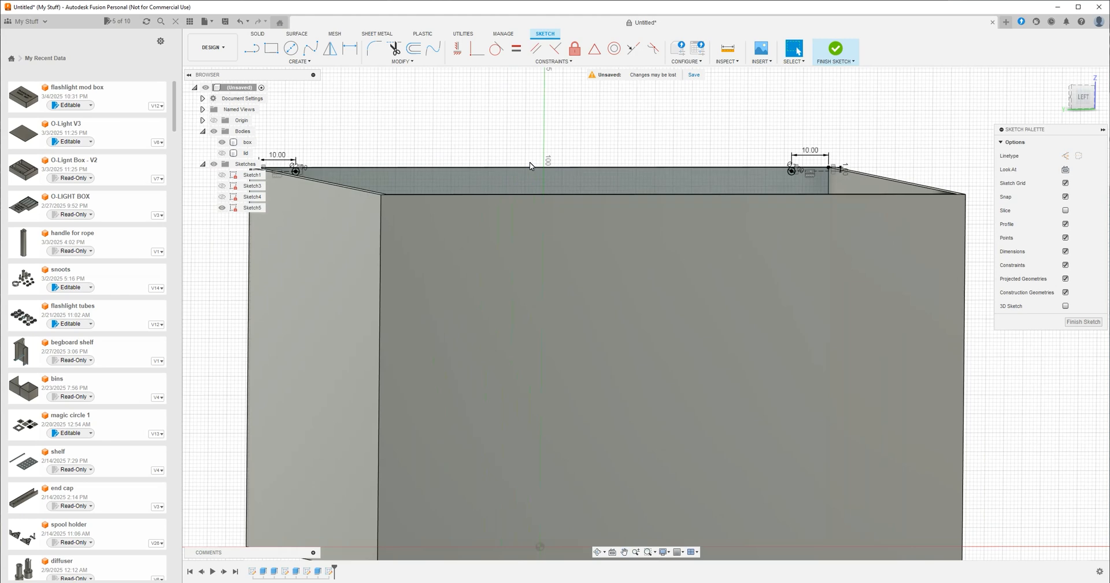
# Place the bump circles 10 mm in from both corners and finish the sketch.
pyautogui.click(246, 143)
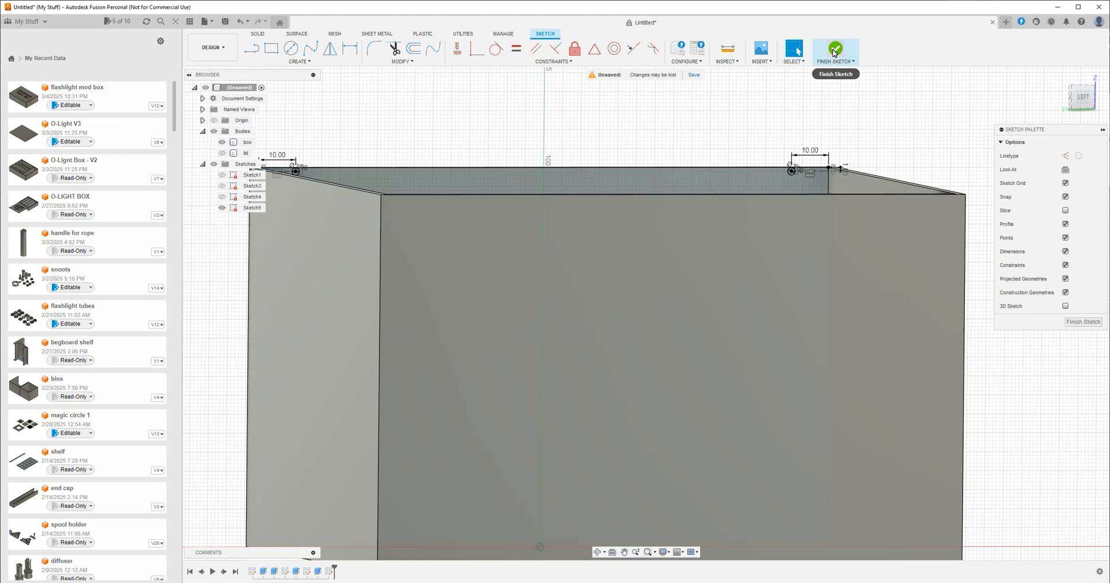
pyautogui.click(835, 50)
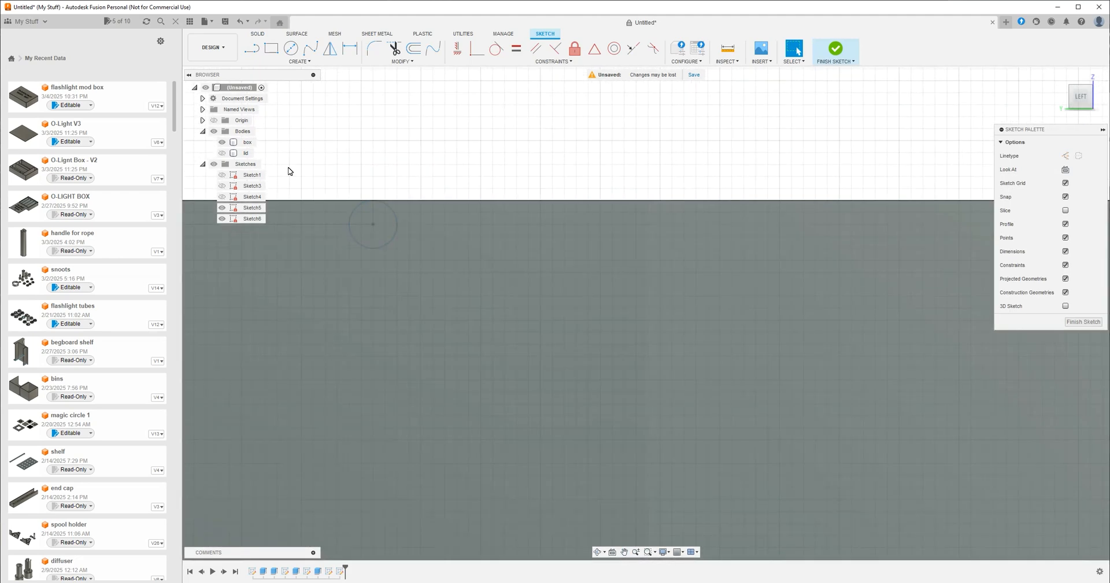
# Sketch a small circle at the box's top edge, finish it and start an extrude.
pyautogui.click(290, 47)
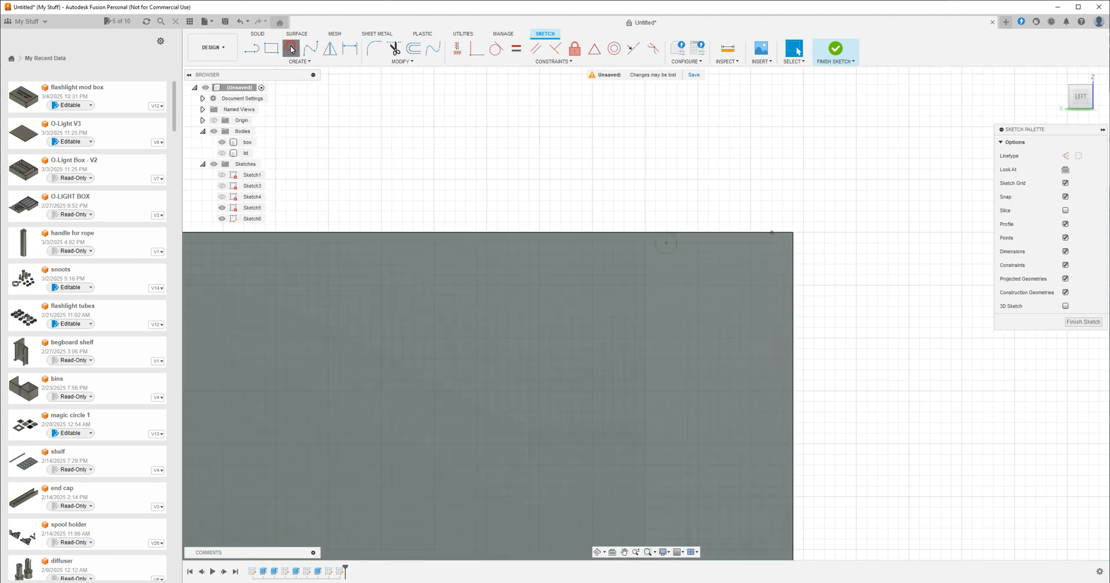
pyautogui.click(290, 48)
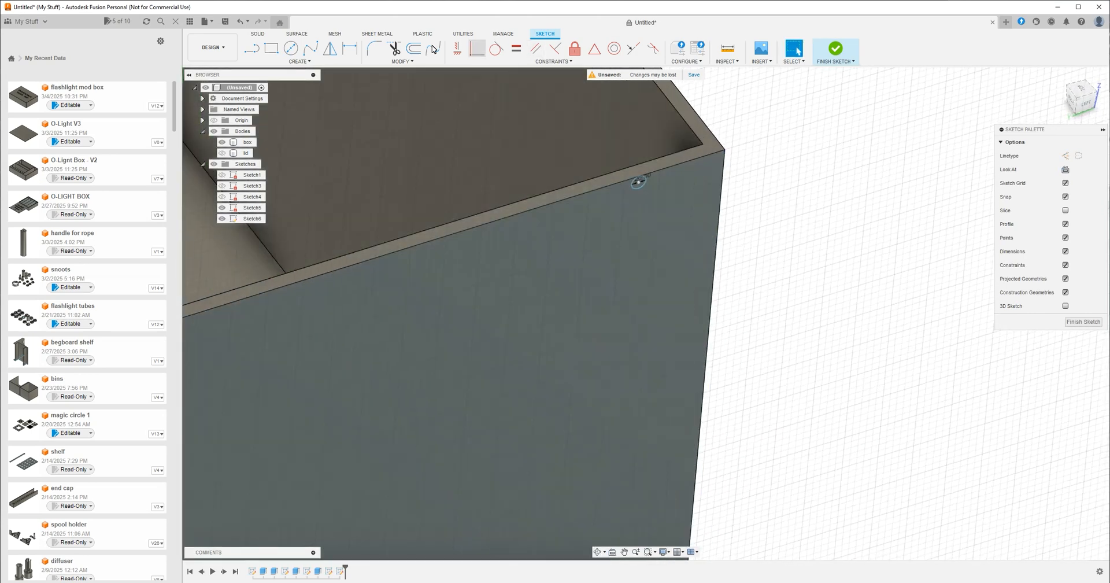
pyautogui.click(835, 52)
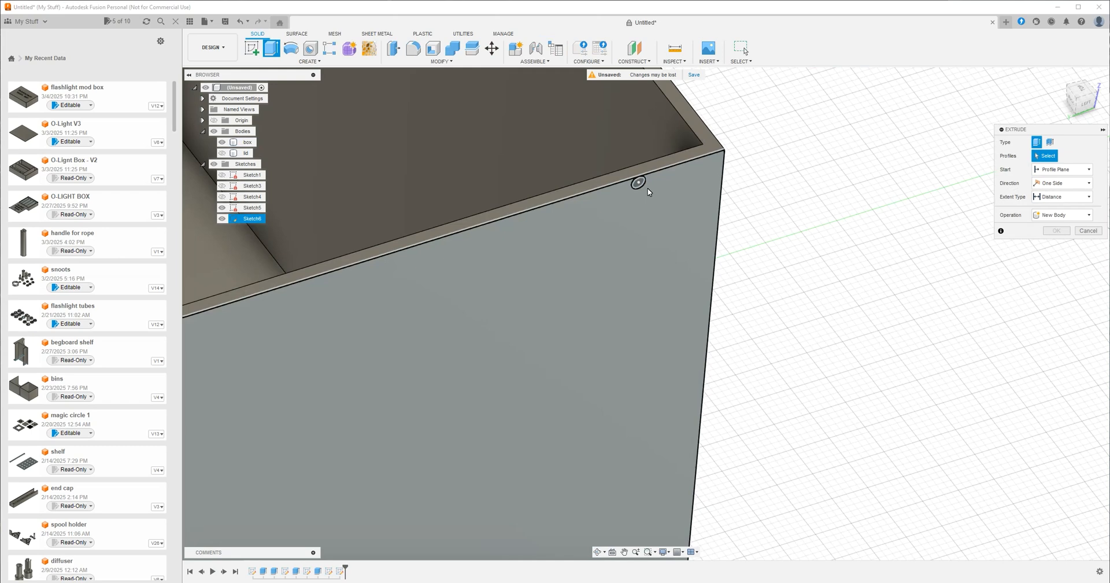
# Extrude the small circle -3 mm with Join onto the box as a bump.
pyautogui.click(638, 182)
pyautogui.write('-3')
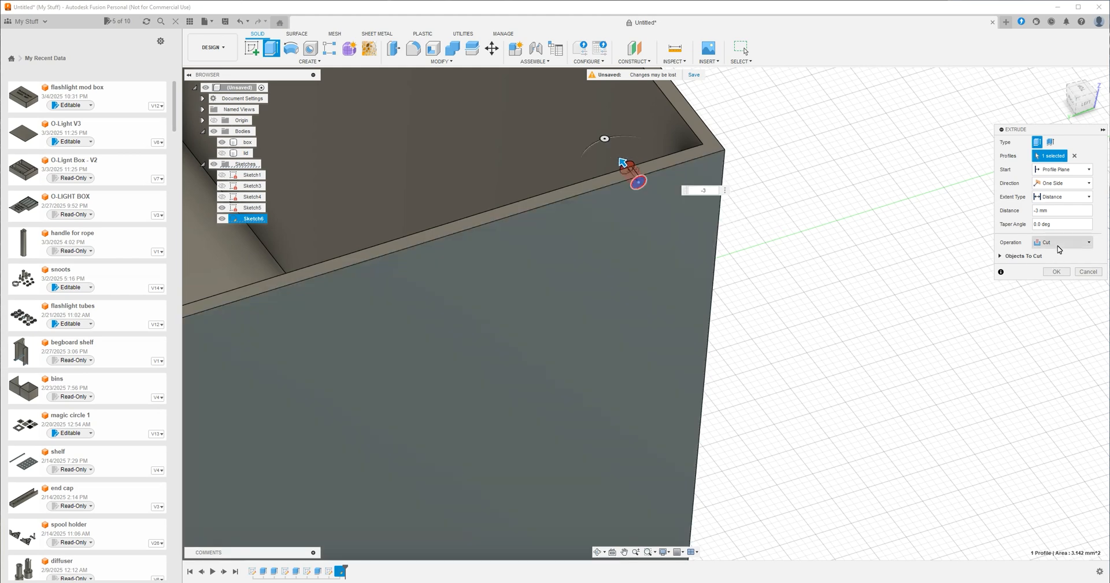
pyautogui.click(1062, 242)
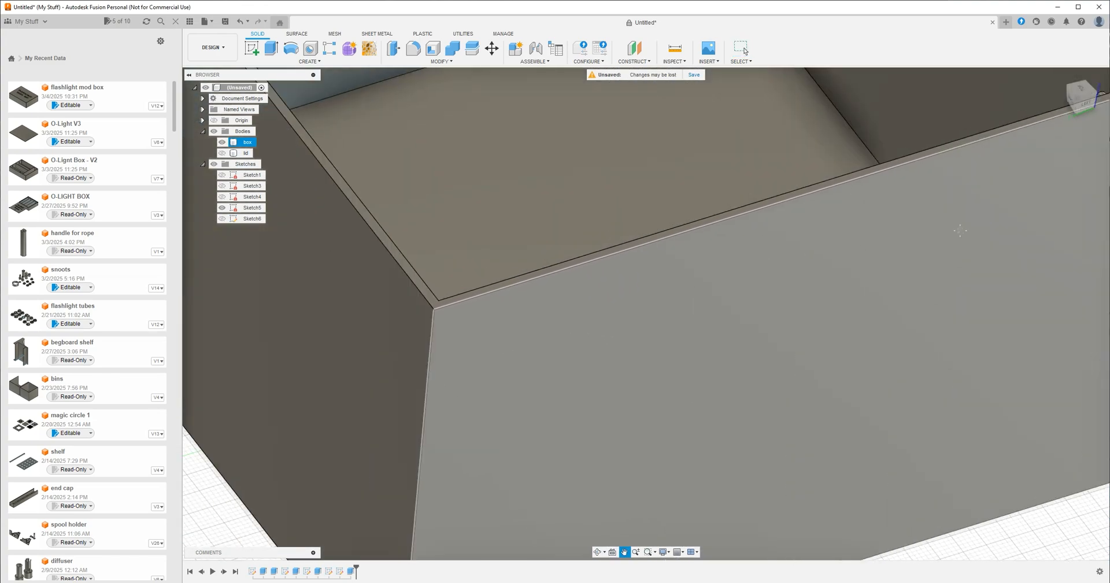
pyautogui.moveTo(959, 230); pyautogui.dragTo(660, 311)
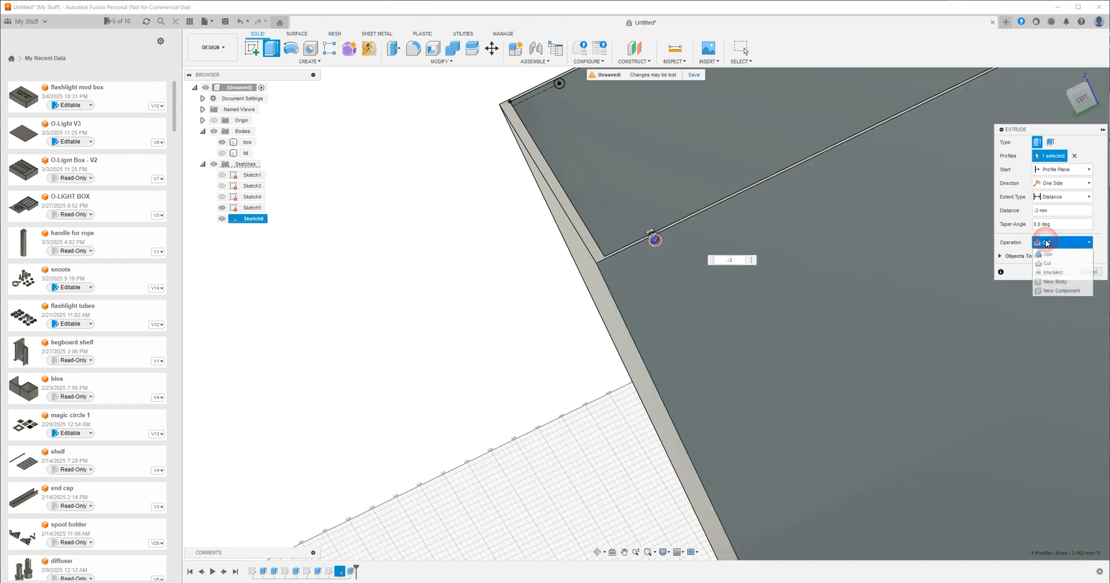
pyautogui.click(1045, 254)
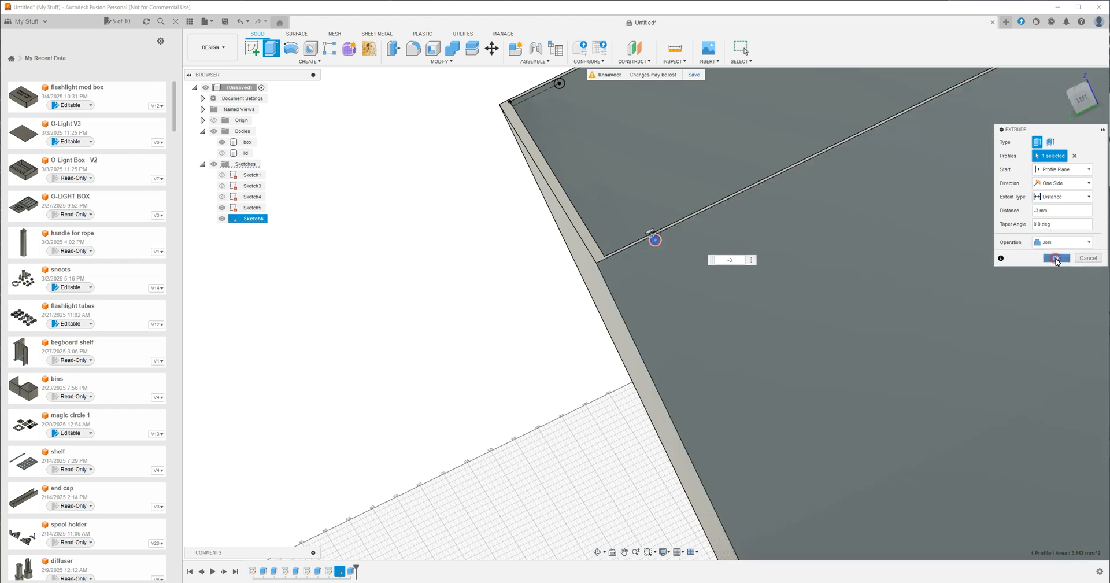
pyautogui.click(1056, 259)
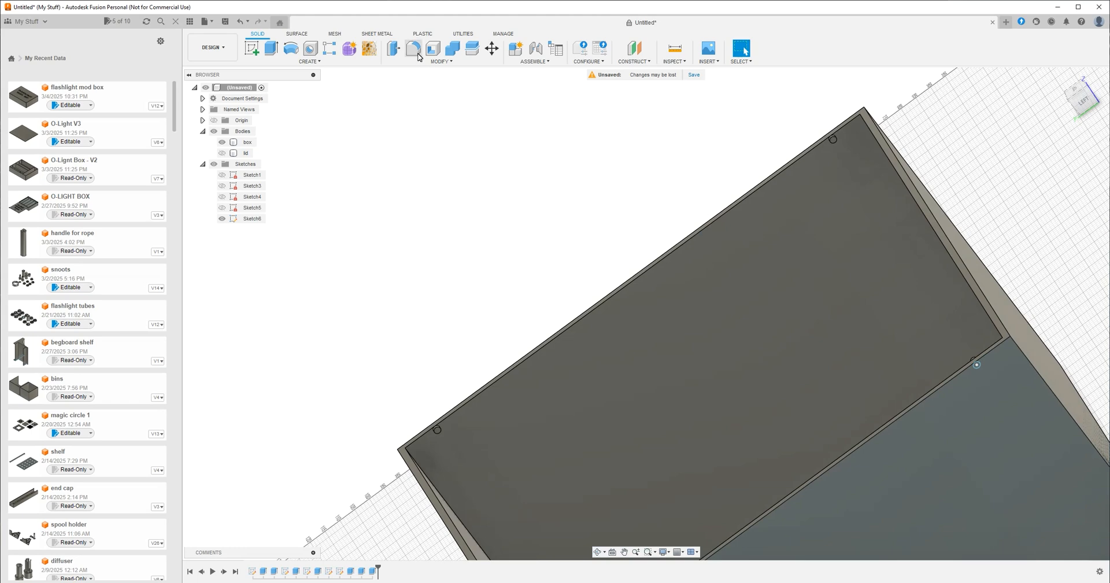
# Apply a 0.5 mm Rolling Ball fillet to the four bump edges.
pyautogui.click(413, 47)
pyautogui.write('.5')
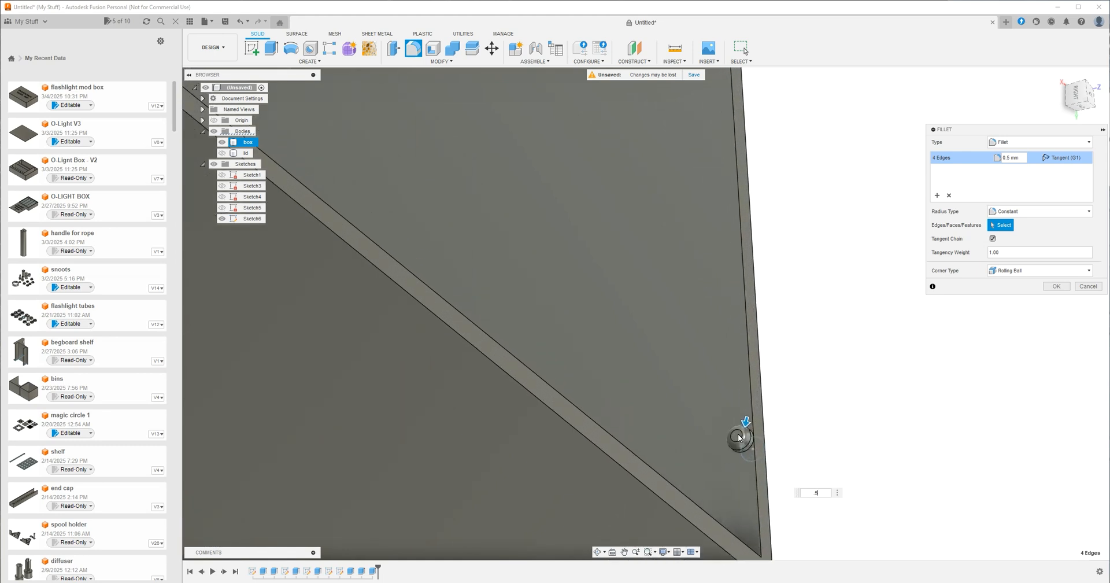
pyautogui.moveTo(782, 454)
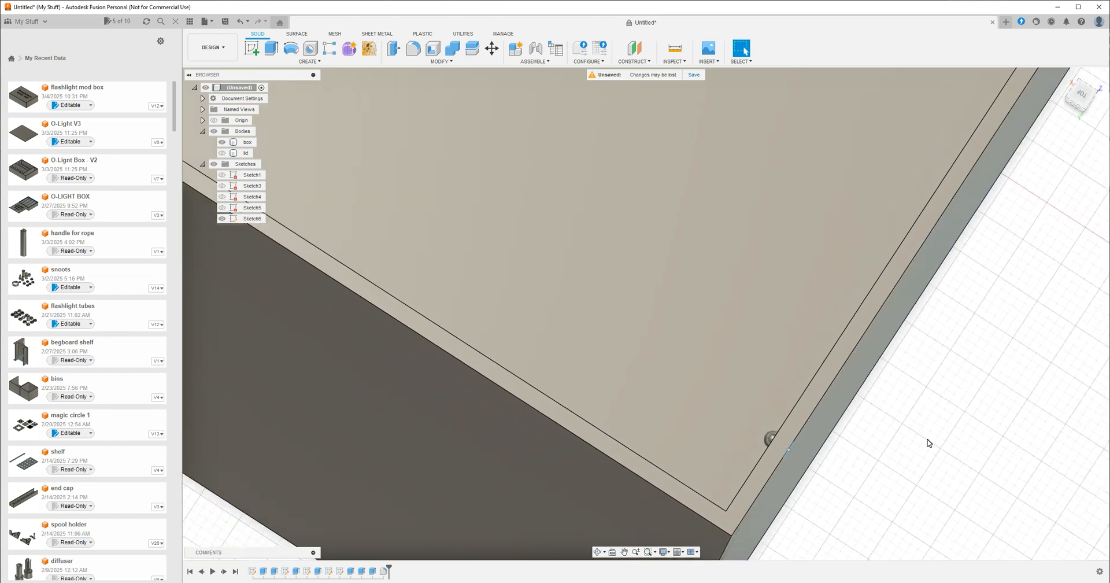
pyautogui.click(247, 142)
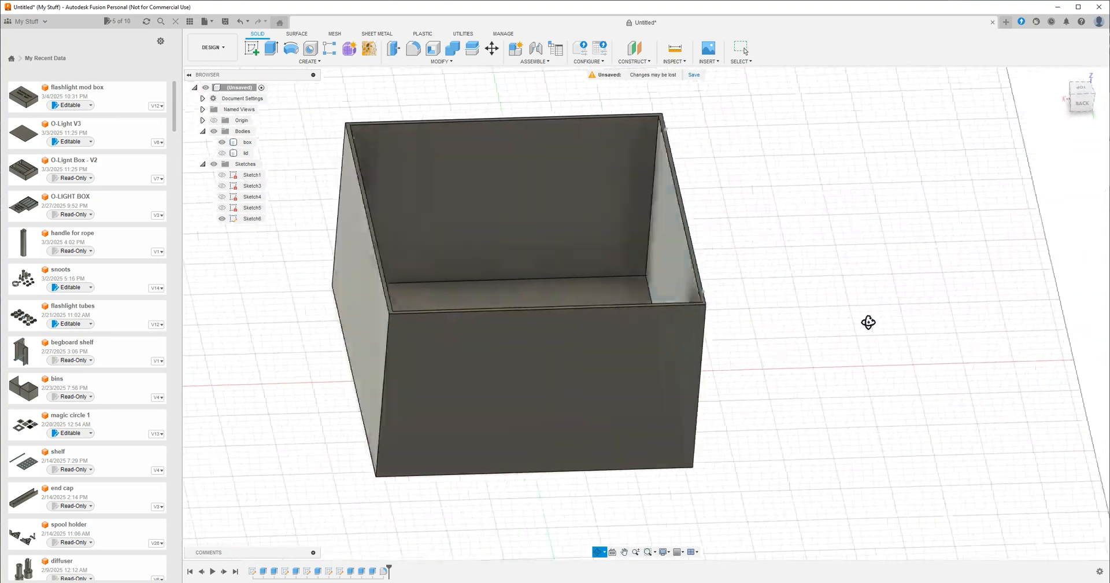
pyautogui.moveTo(867, 321); pyautogui.dragTo(773, 347)
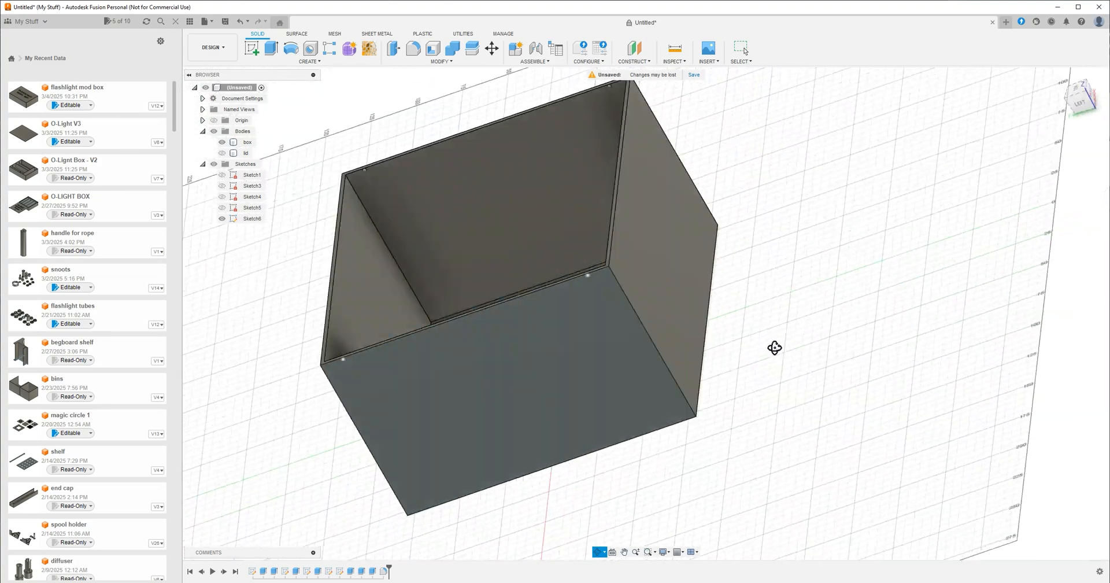
pyautogui.moveTo(775, 346); pyautogui.dragTo(799, 386)
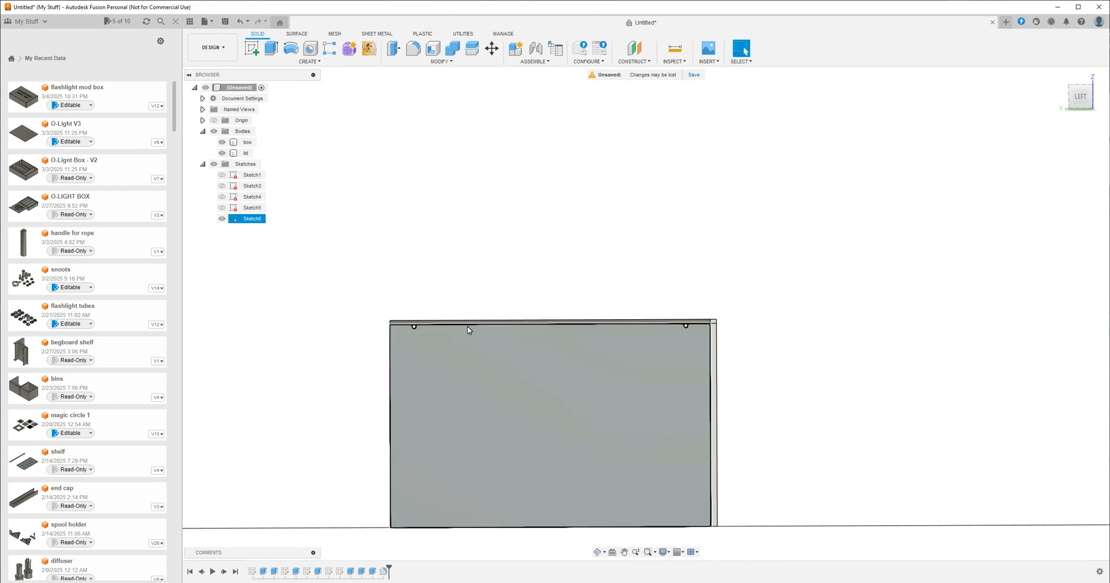
# Hide the box body so the lid's inner lip is exposed.
pyautogui.click(247, 142)
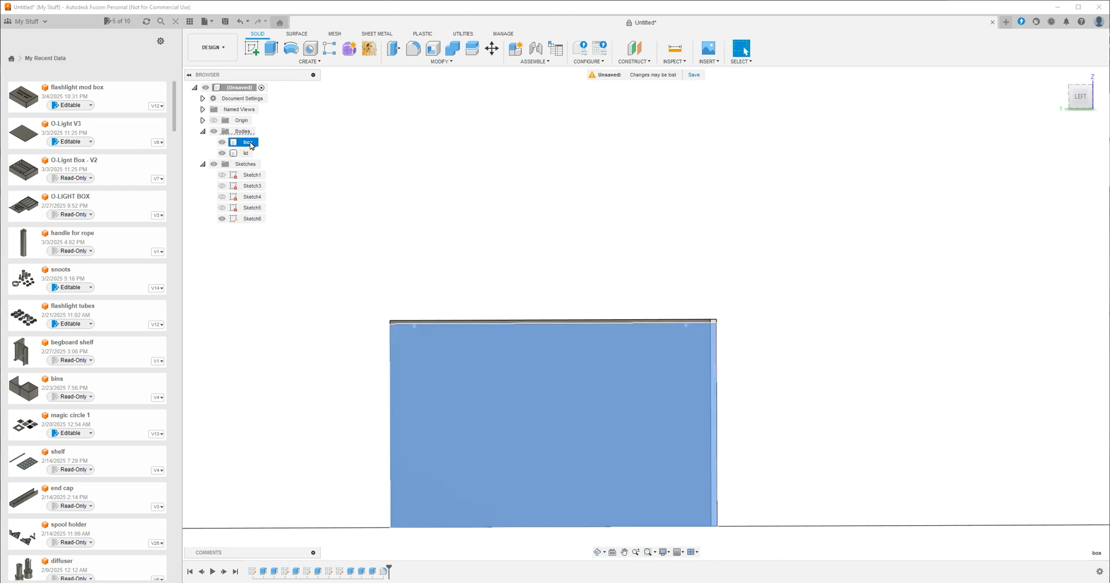
pyautogui.rightClick(246, 141)
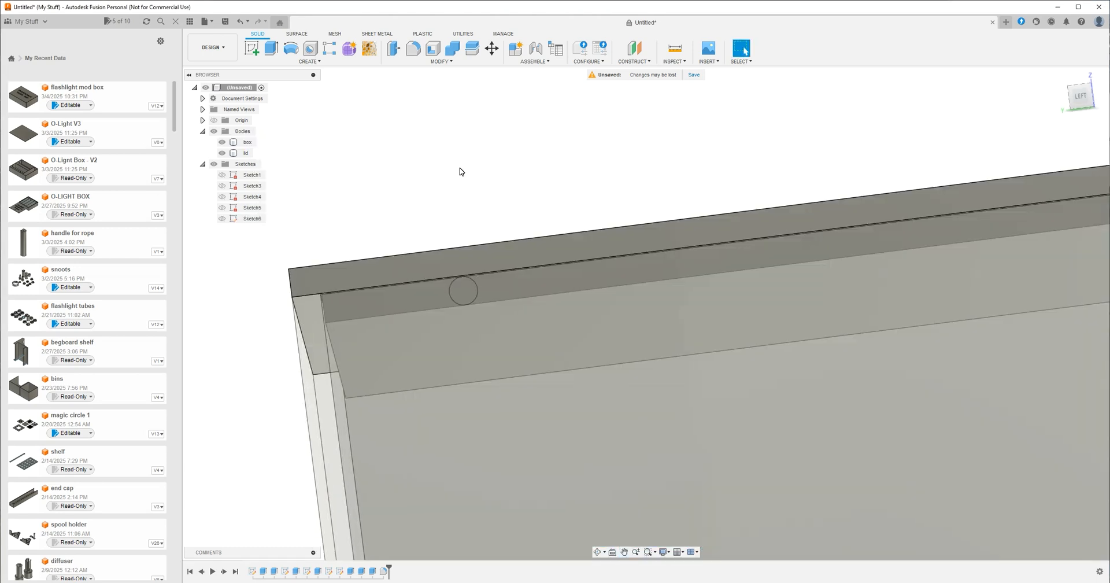
pyautogui.click(247, 144)
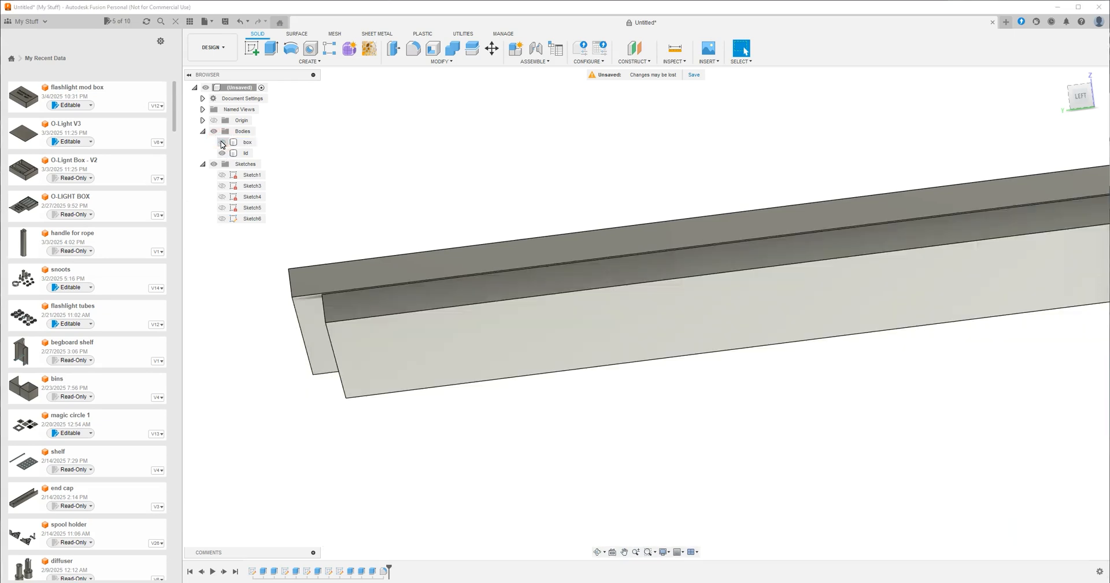
pyautogui.click(246, 153)
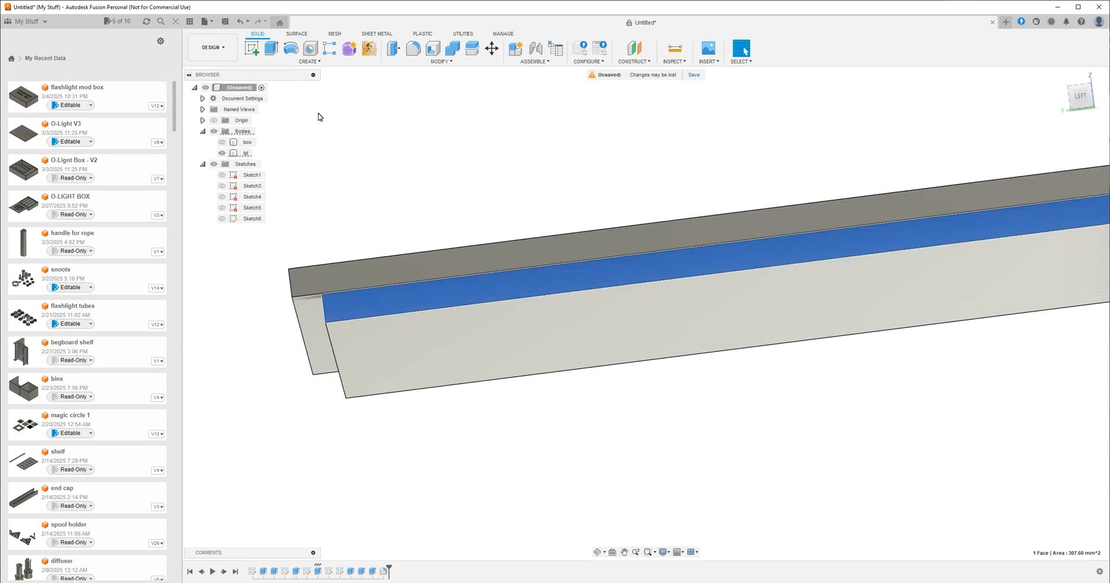
# Sketch a circle on the lid's lip face and cut the spherical recess.
pyautogui.click(308, 61)
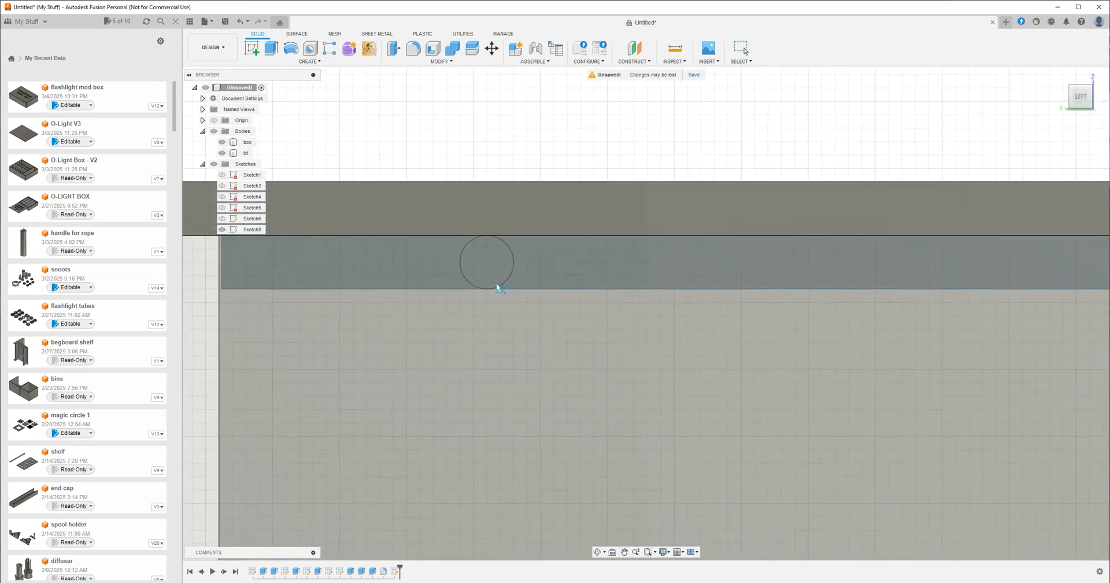
pyautogui.click(486, 261)
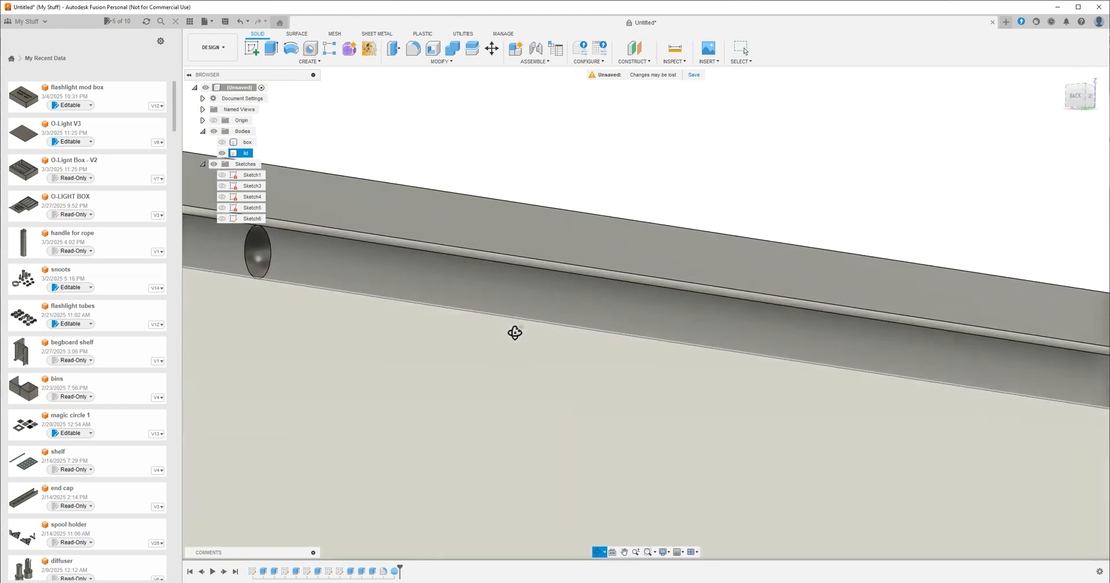
# Orbit along the lid's lip to the other bump positions and inspect the hole.
pyautogui.moveTo(514, 333); pyautogui.dragTo(474, 314)
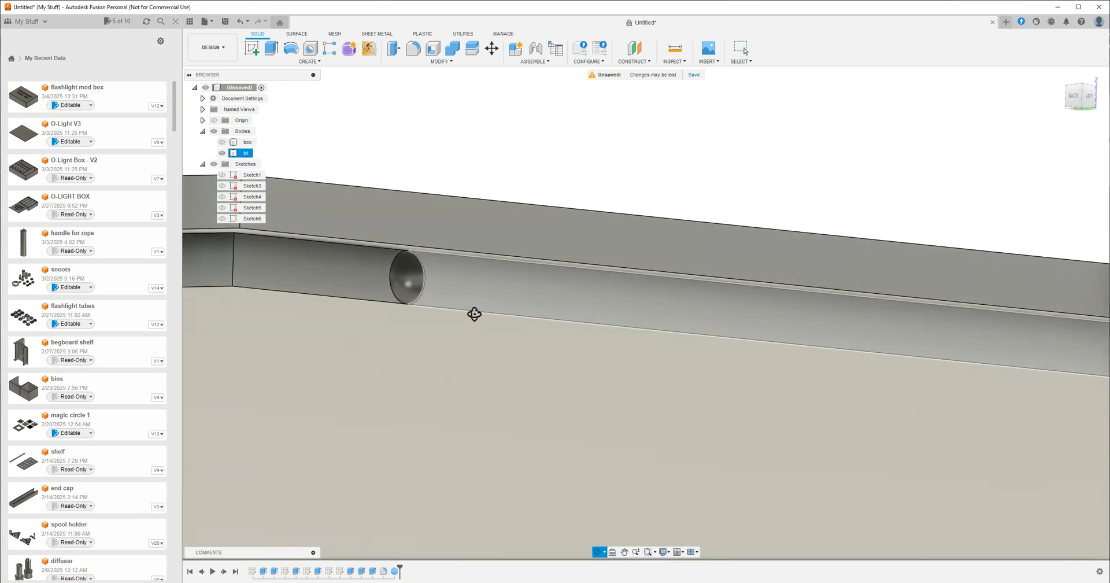
pyautogui.moveTo(474, 314); pyautogui.dragTo(437, 293)
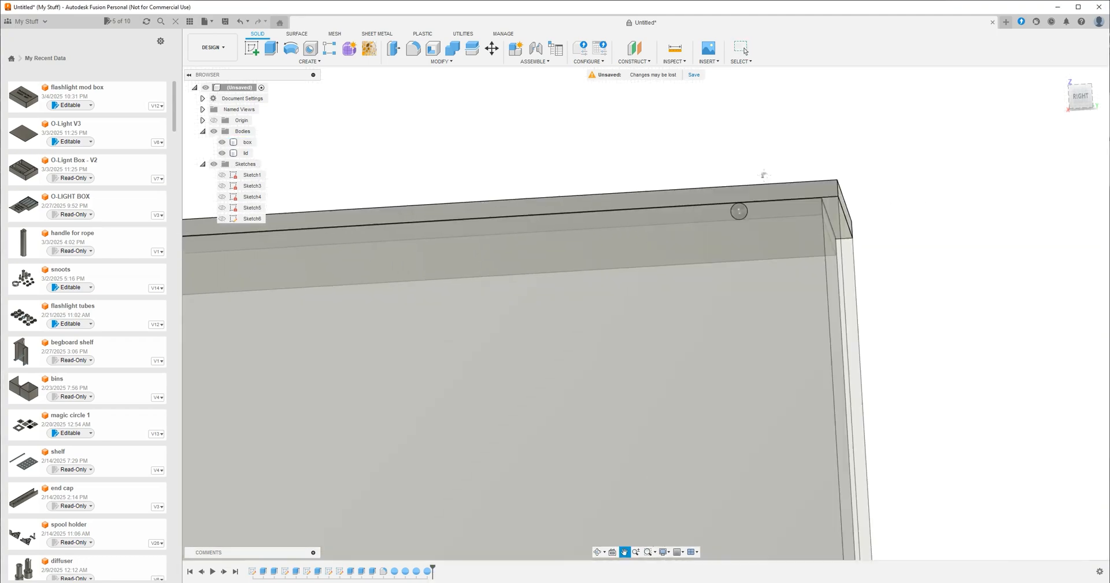
pyautogui.click(246, 142)
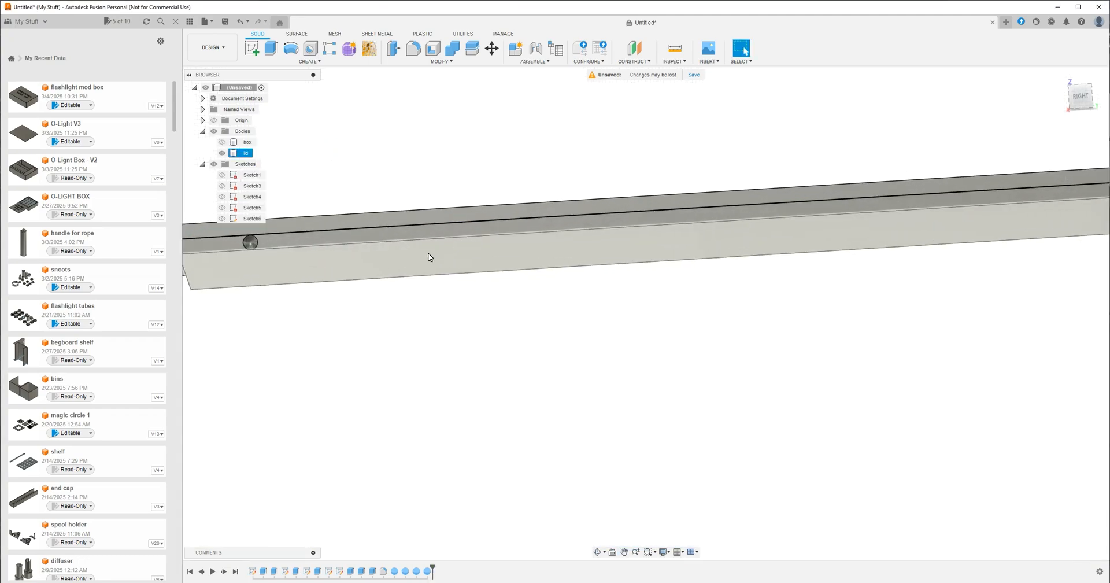
pyautogui.moveTo(428, 257); pyautogui.dragTo(495, 299)
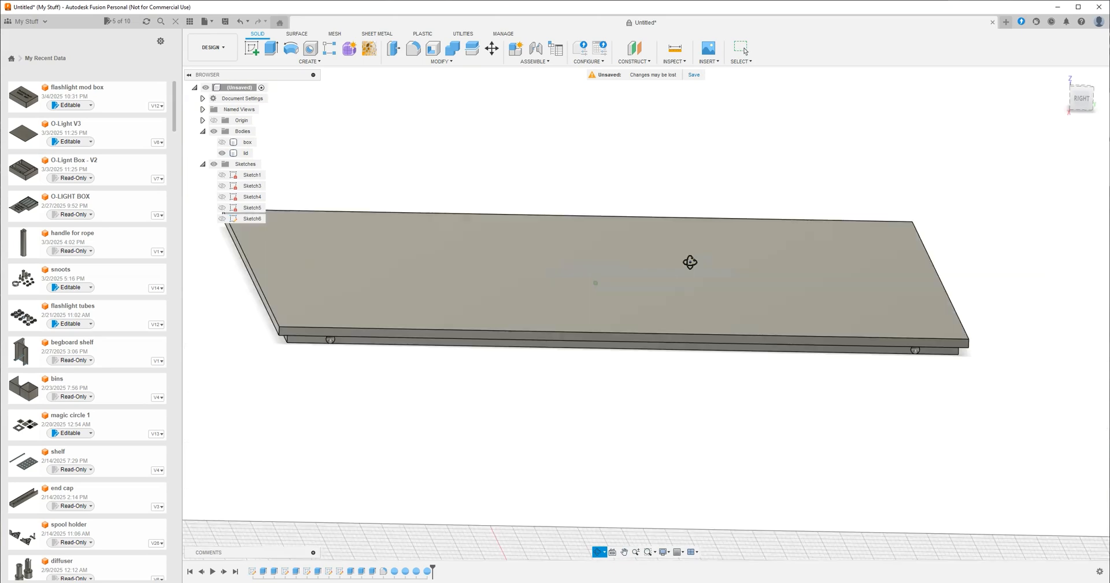
pyautogui.moveTo(690, 262); pyautogui.dragTo(716, 267)
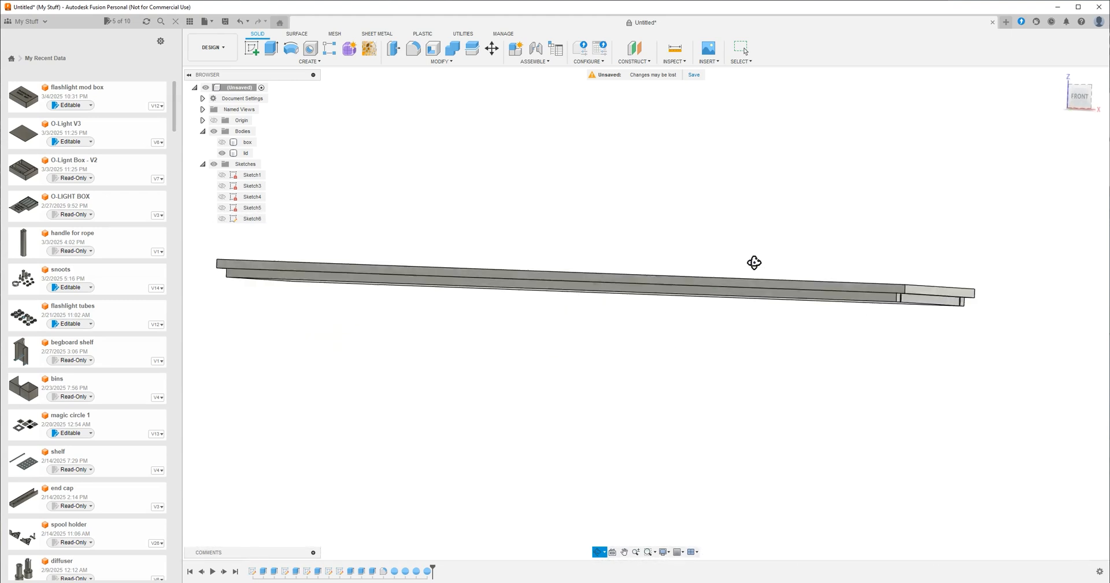
pyautogui.moveTo(753, 262); pyautogui.dragTo(764, 256)
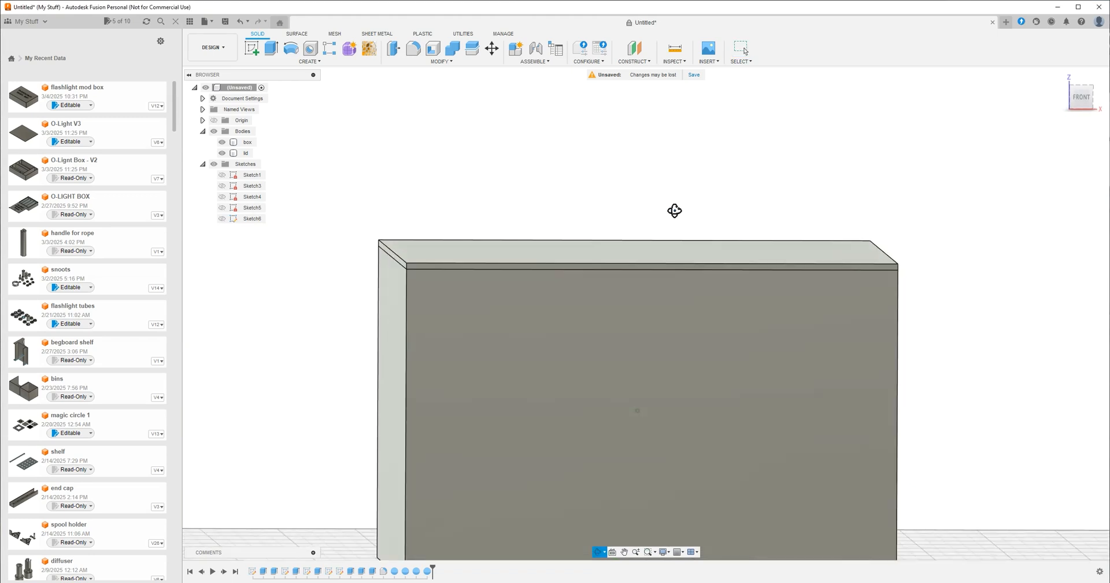
pyautogui.moveTo(674, 210); pyautogui.dragTo(658, 227)
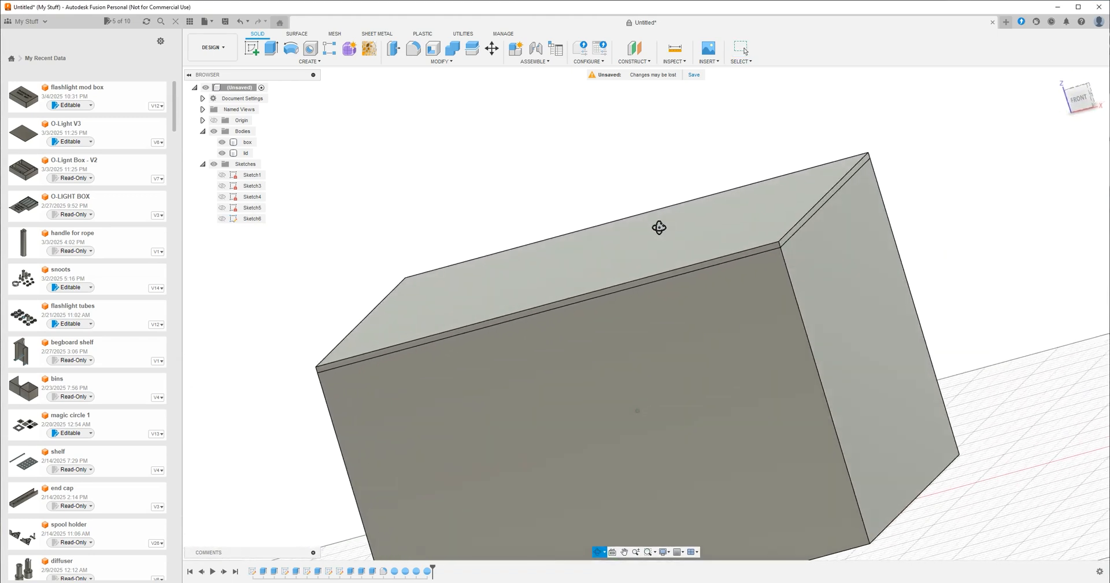